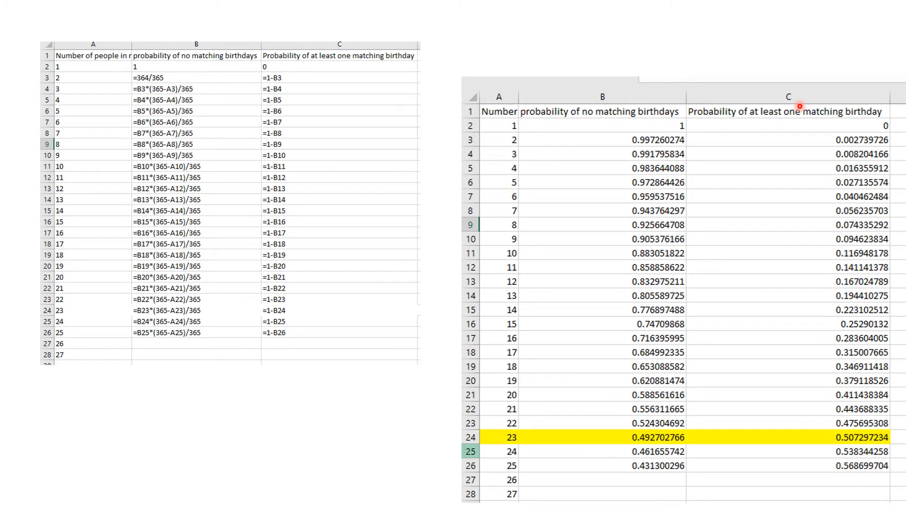
mouse_move(623, 103)
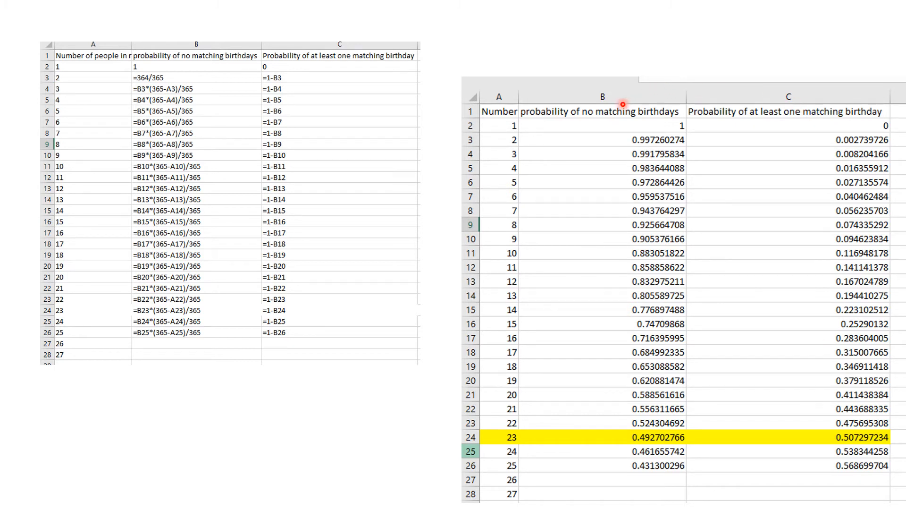
mouse_move(584, 180)
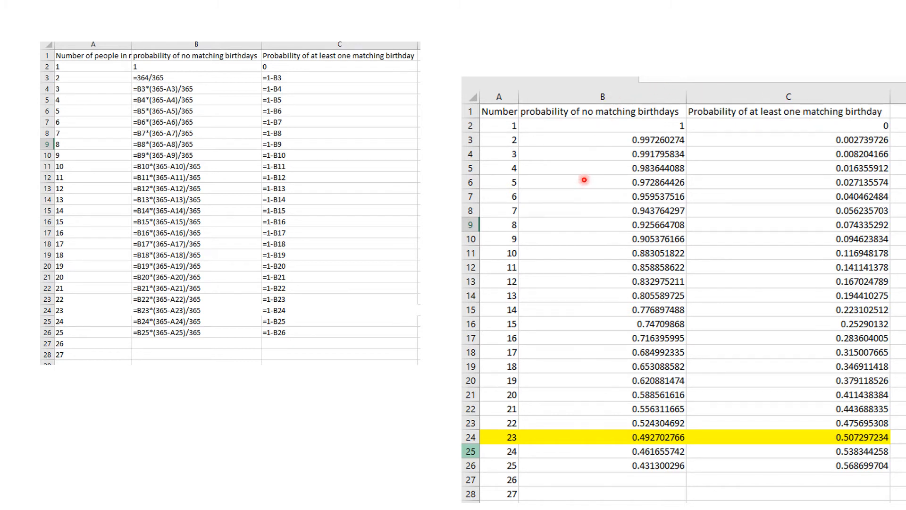
mouse_move(495, 121)
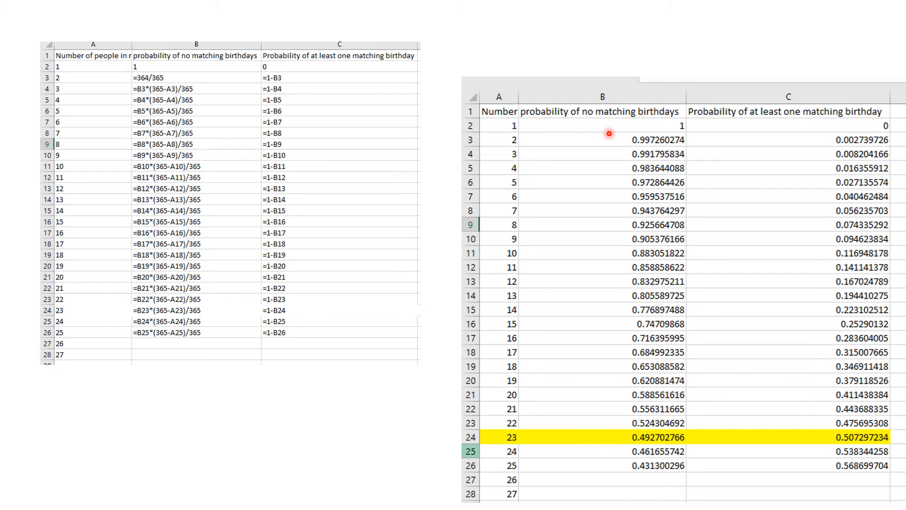
mouse_move(828, 133)
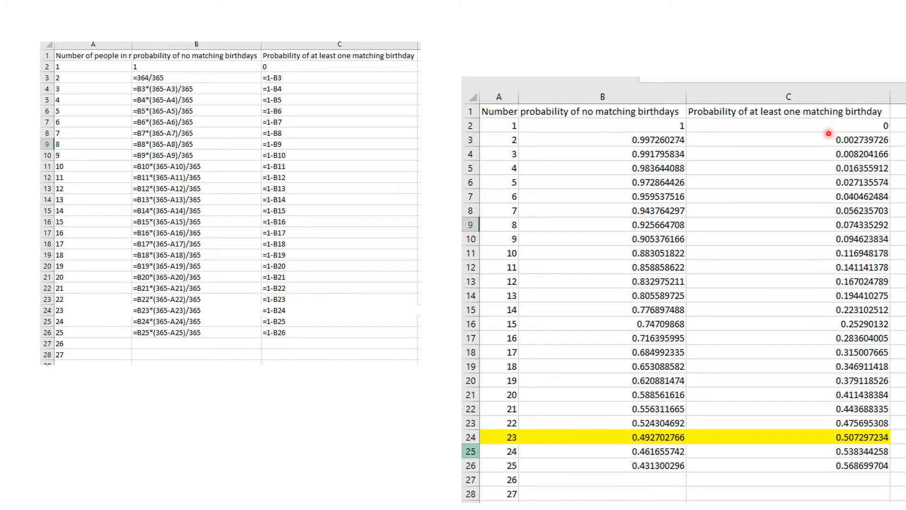
mouse_move(824, 131)
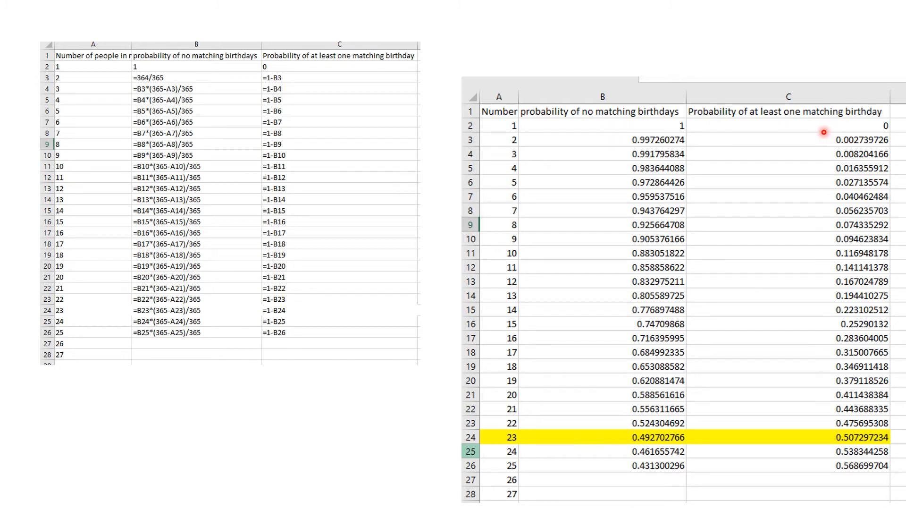
mouse_move(541, 140)
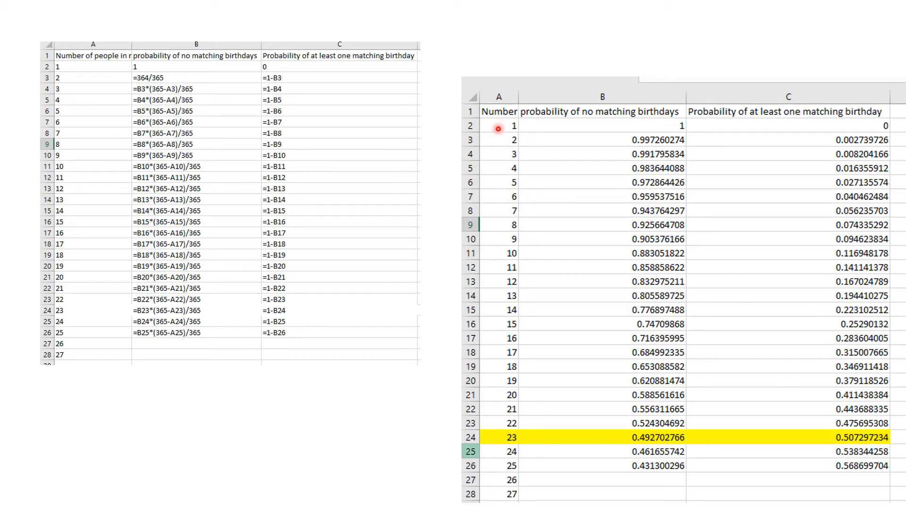
mouse_move(544, 143)
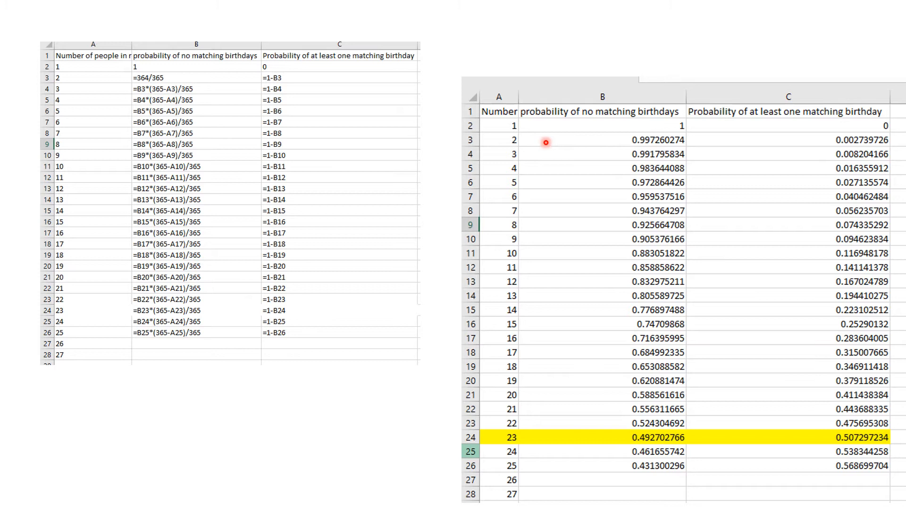
mouse_move(618, 146)
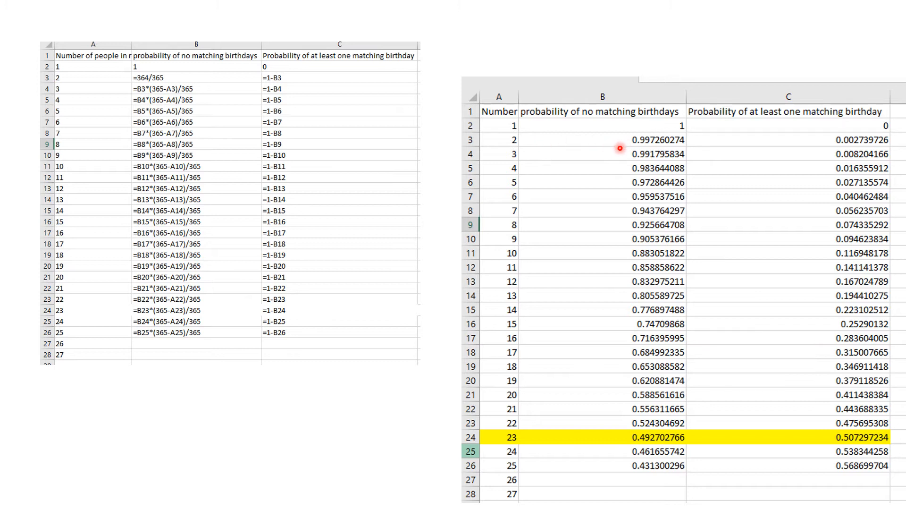
mouse_move(765, 147)
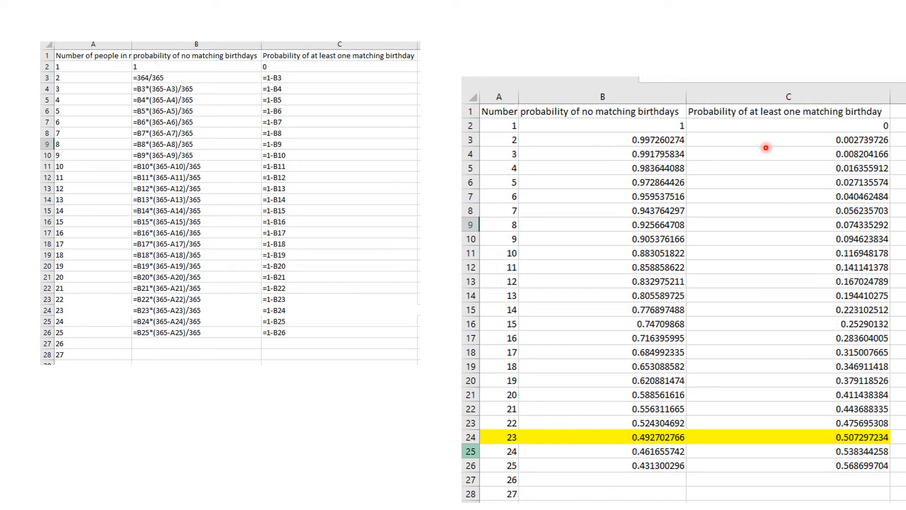
mouse_move(608, 159)
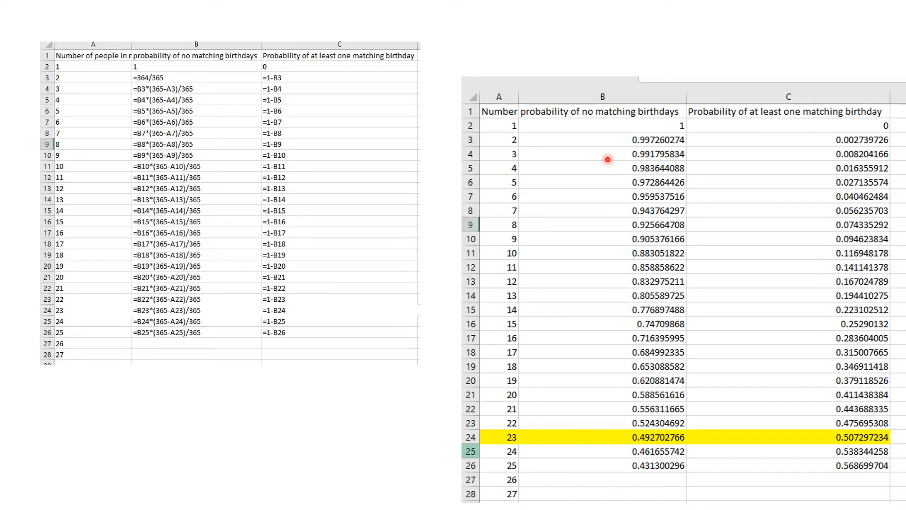
mouse_move(535, 139)
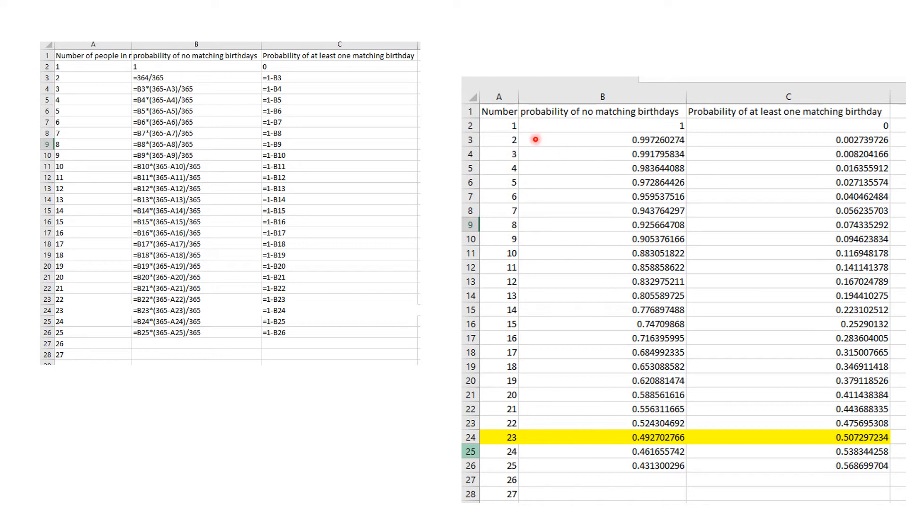
mouse_move(531, 149)
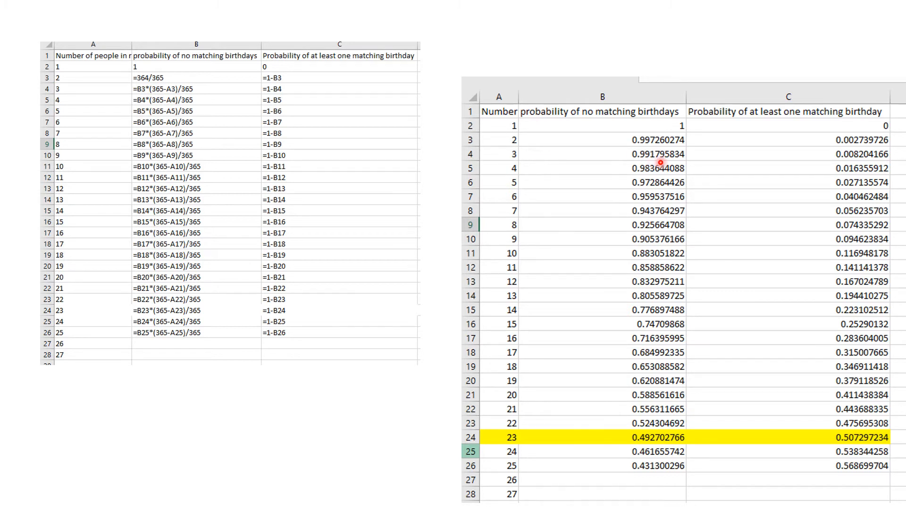
mouse_move(713, 160)
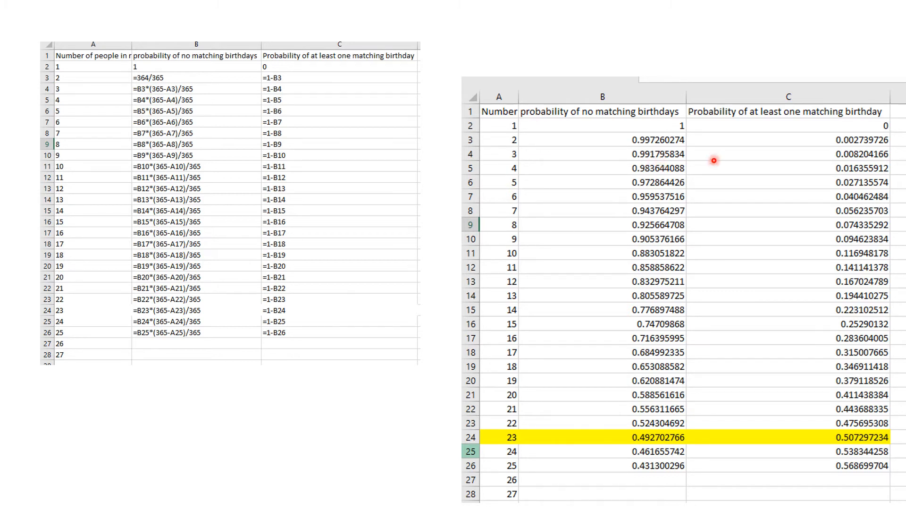
mouse_move(838, 168)
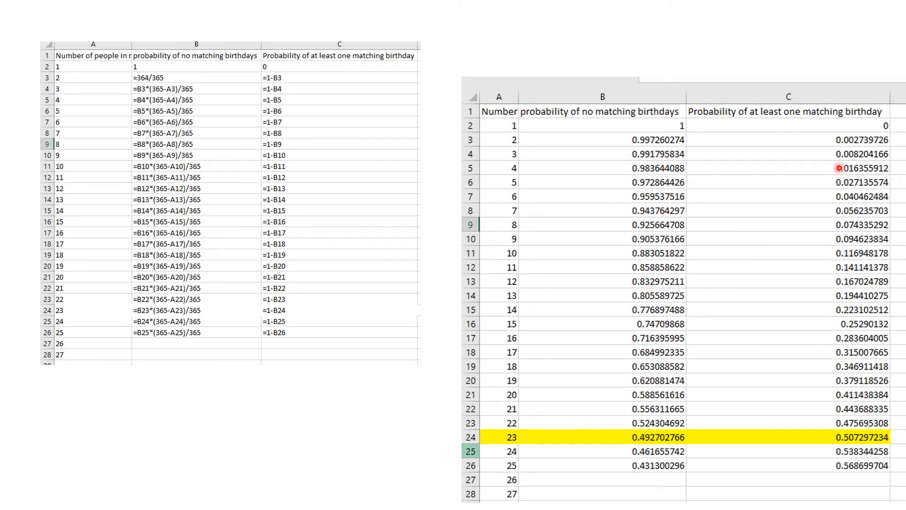
mouse_move(833, 162)
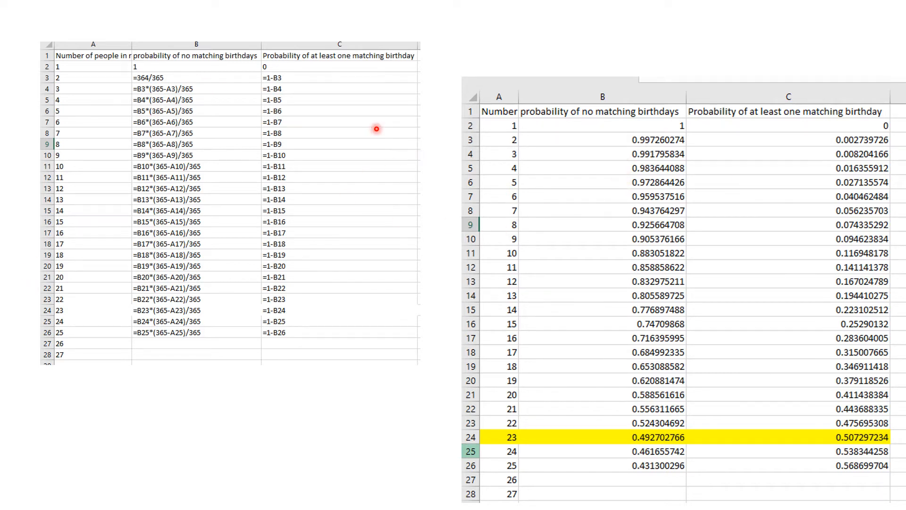
mouse_move(684, 157)
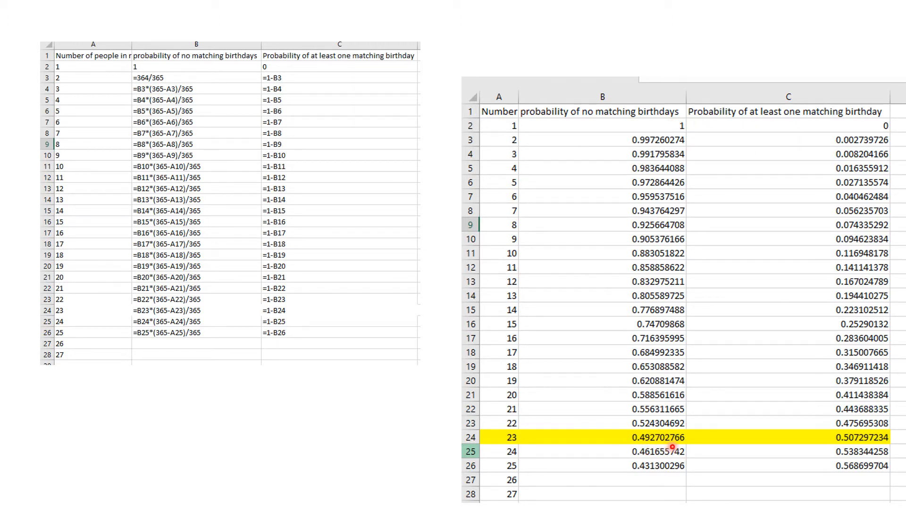
mouse_move(808, 450)
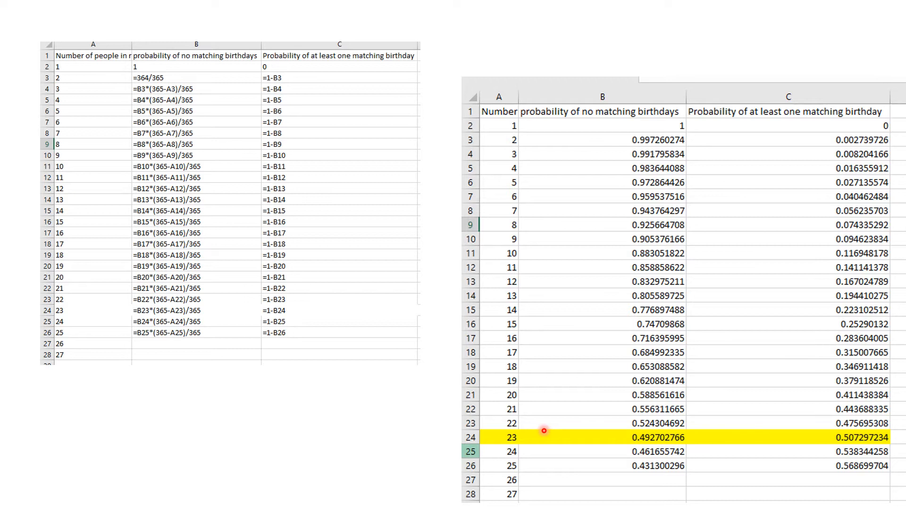
mouse_move(542, 433)
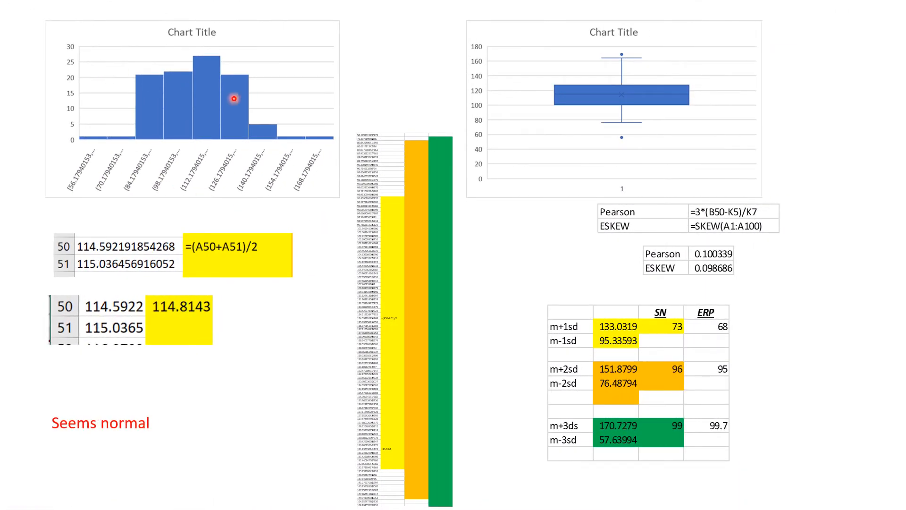
mouse_move(220, 85)
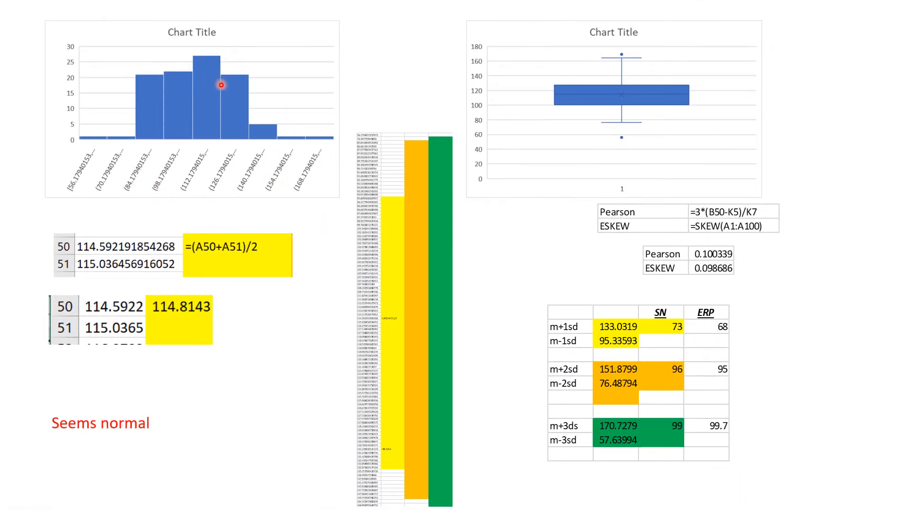
mouse_move(245, 174)
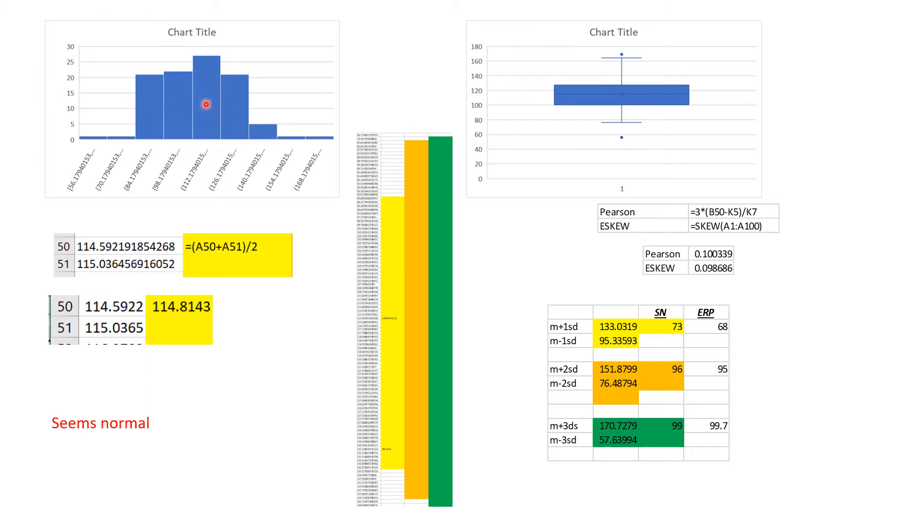
mouse_move(214, 199)
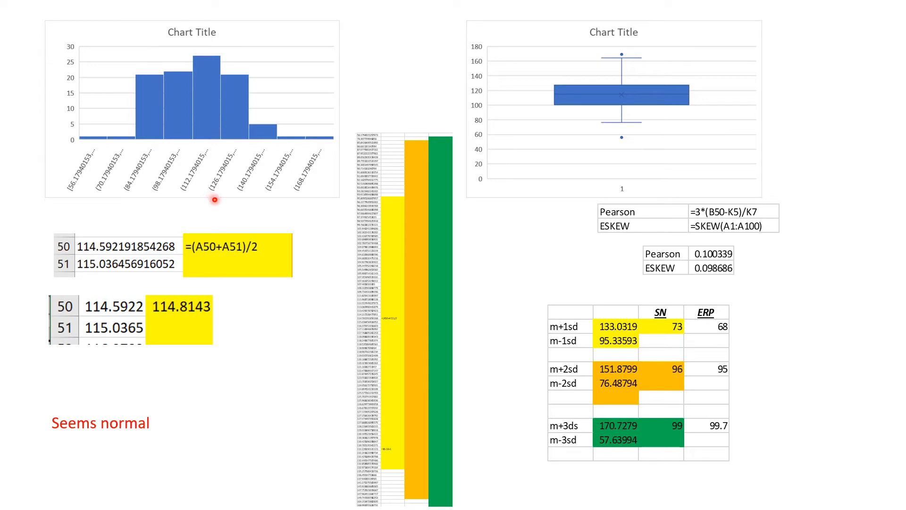
mouse_move(668, 78)
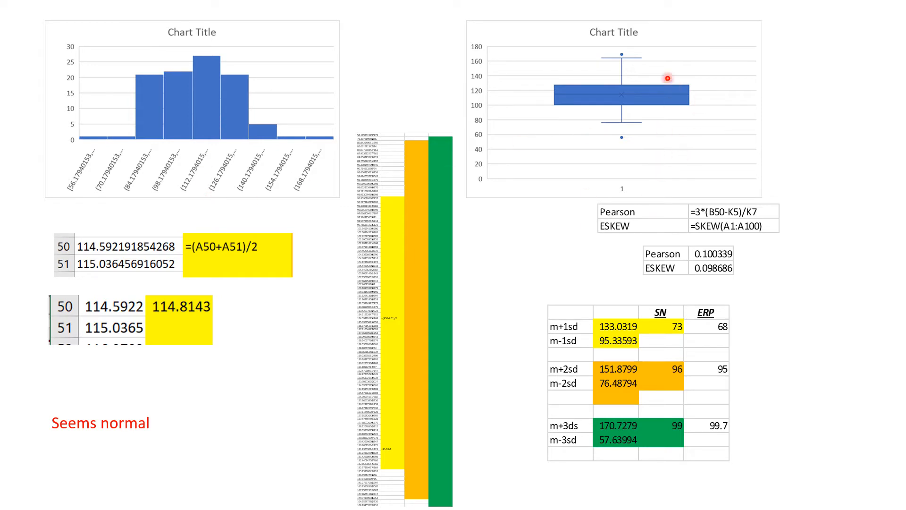
mouse_move(667, 126)
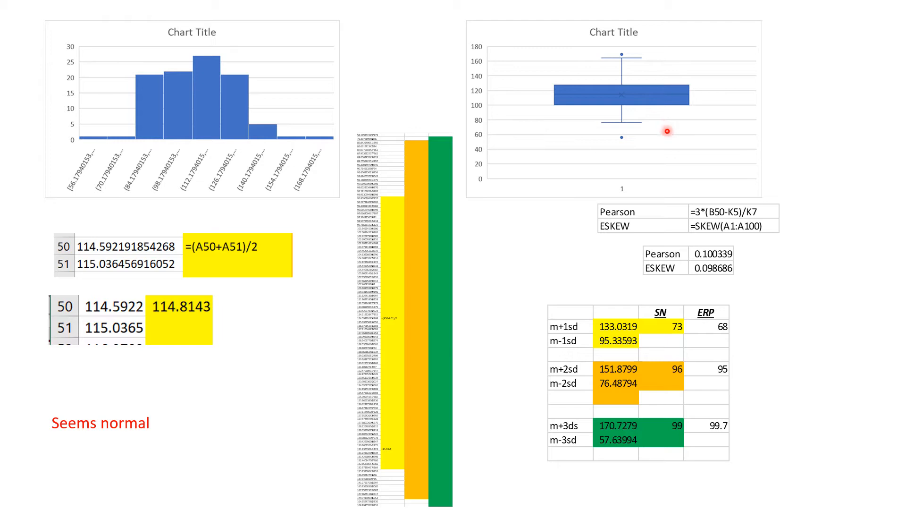
mouse_move(568, 232)
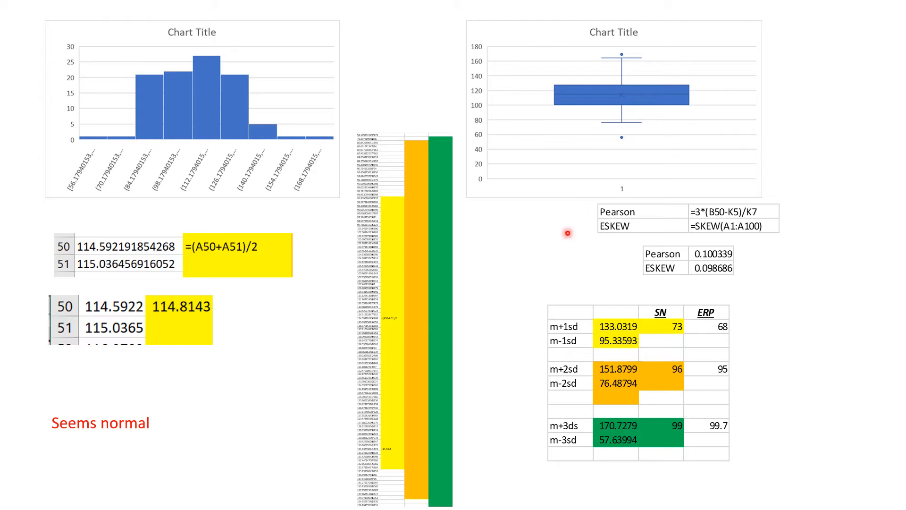
mouse_move(564, 233)
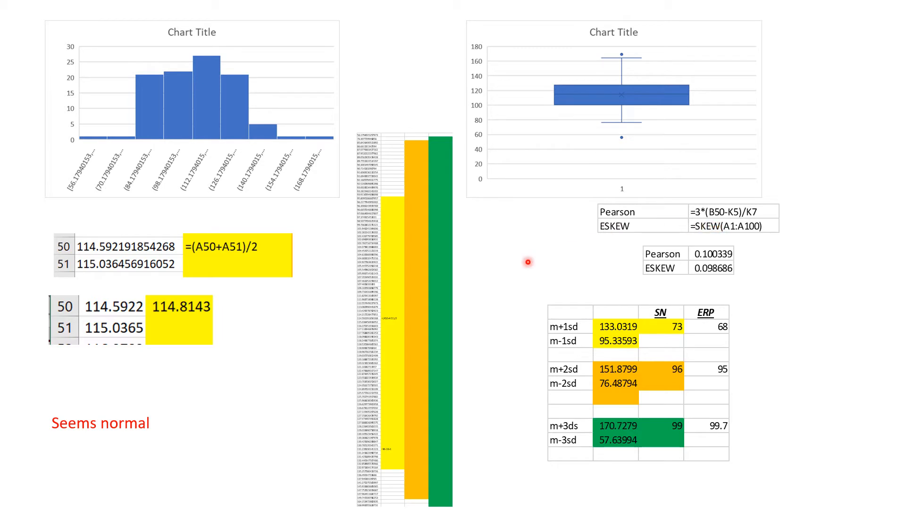
mouse_move(322, 247)
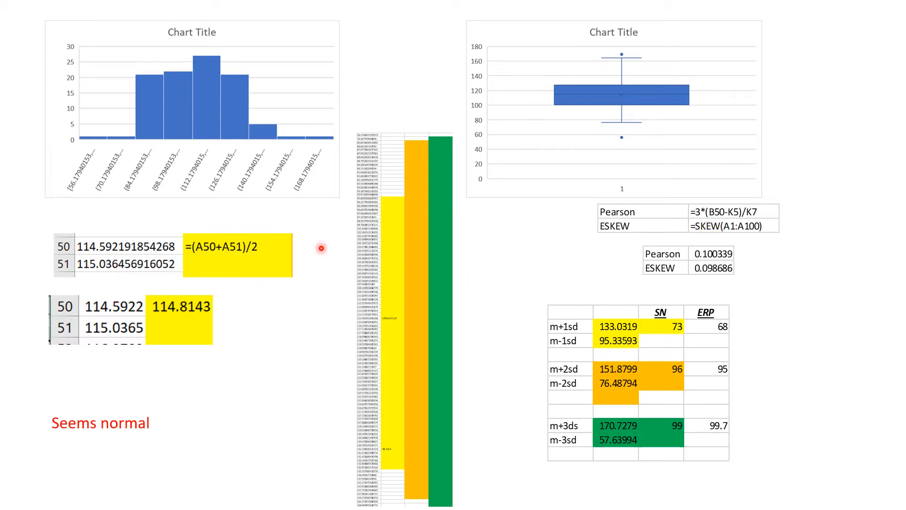
mouse_move(603, 262)
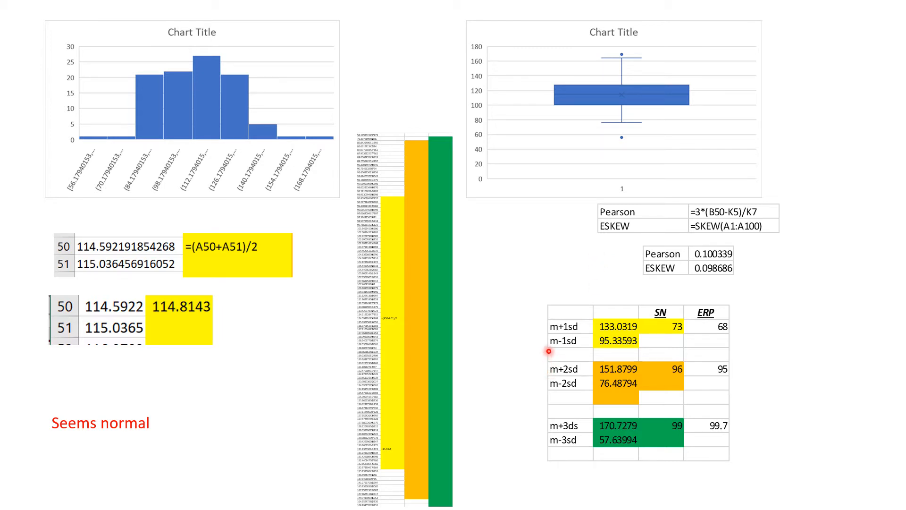
mouse_move(627, 295)
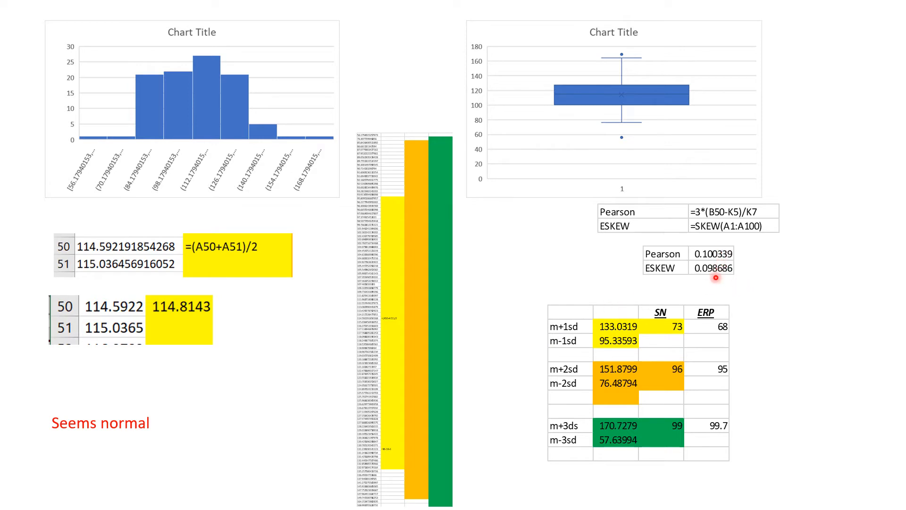
mouse_move(722, 274)
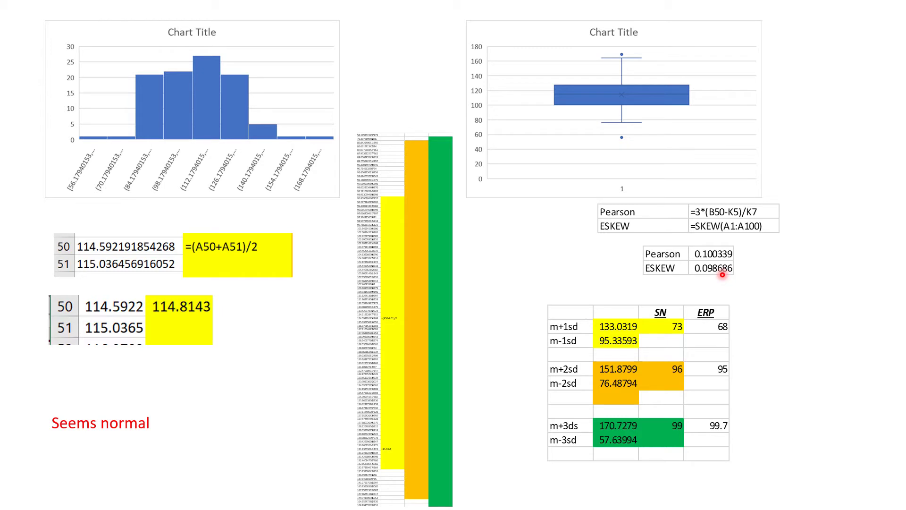
mouse_move(710, 349)
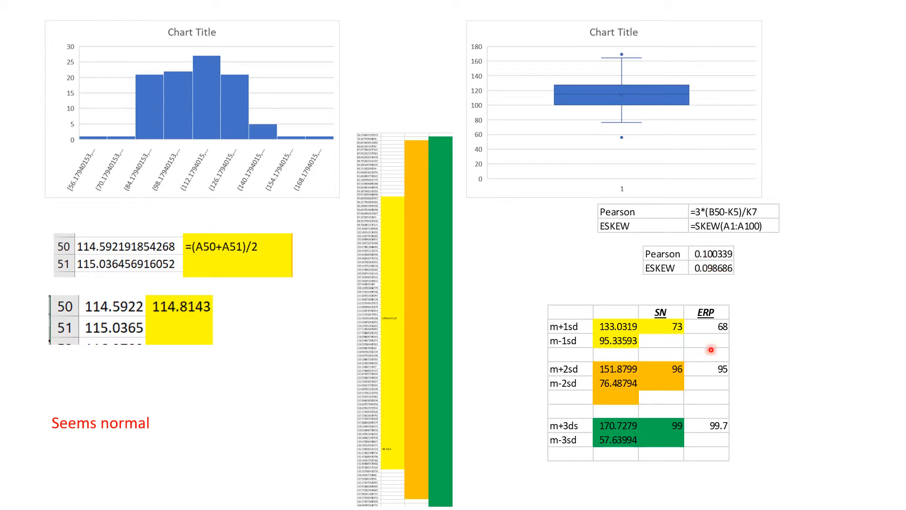
mouse_move(757, 339)
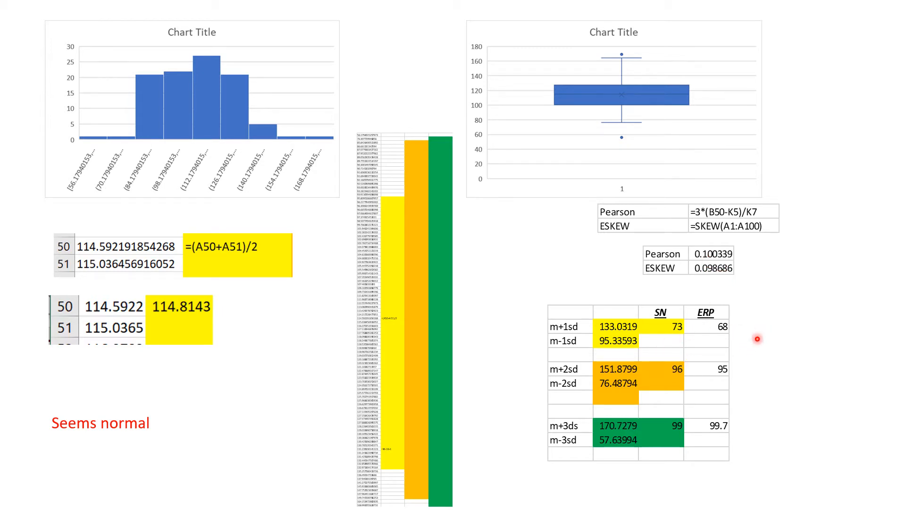
mouse_move(734, 347)
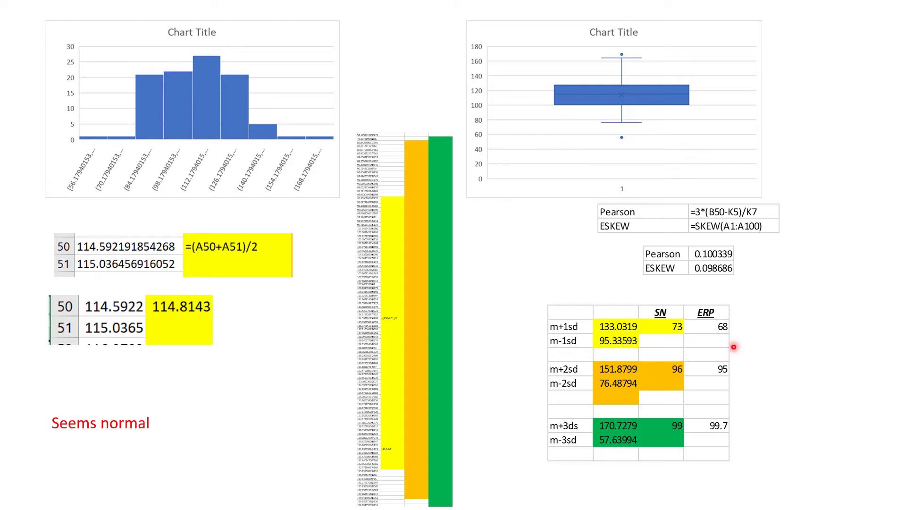
mouse_move(510, 382)
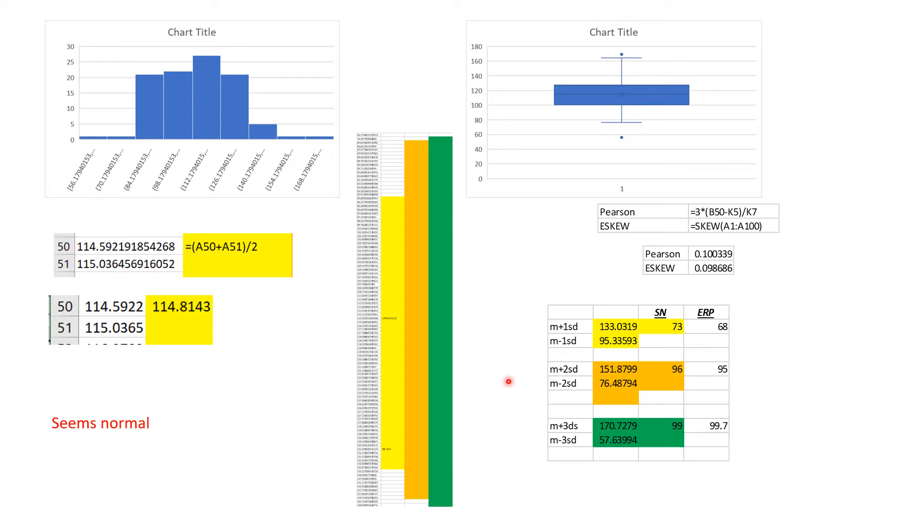
mouse_move(329, 294)
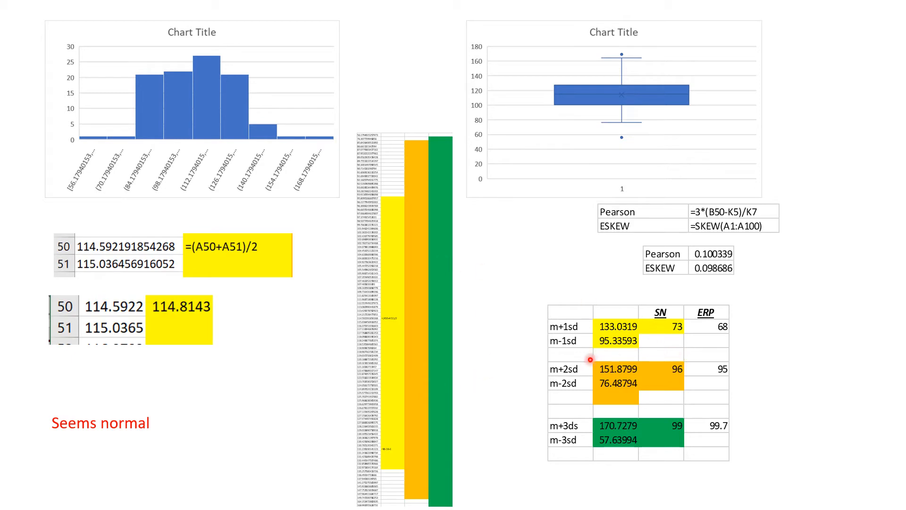
mouse_move(584, 338)
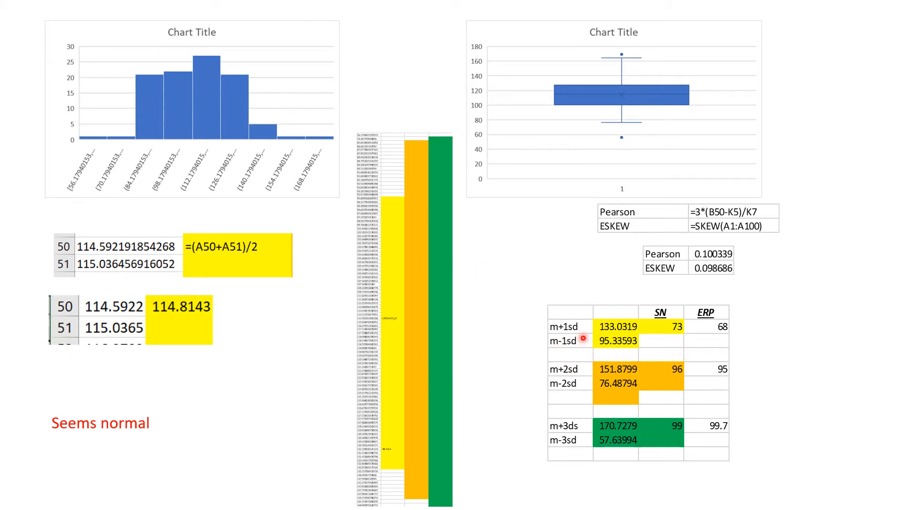
mouse_move(581, 363)
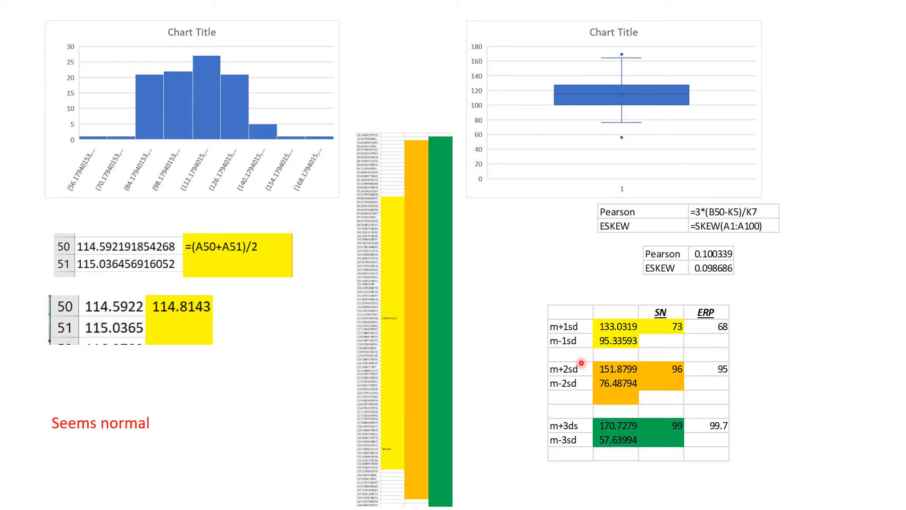
mouse_move(575, 408)
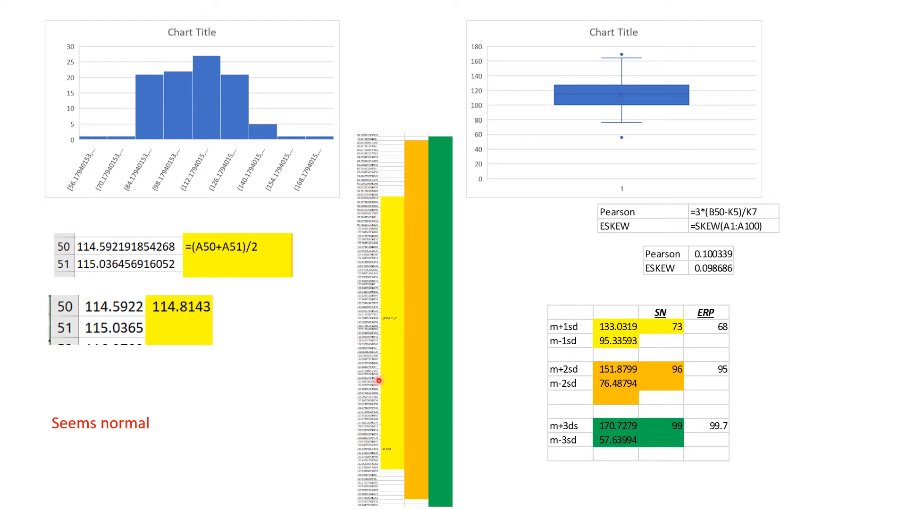
mouse_move(412, 166)
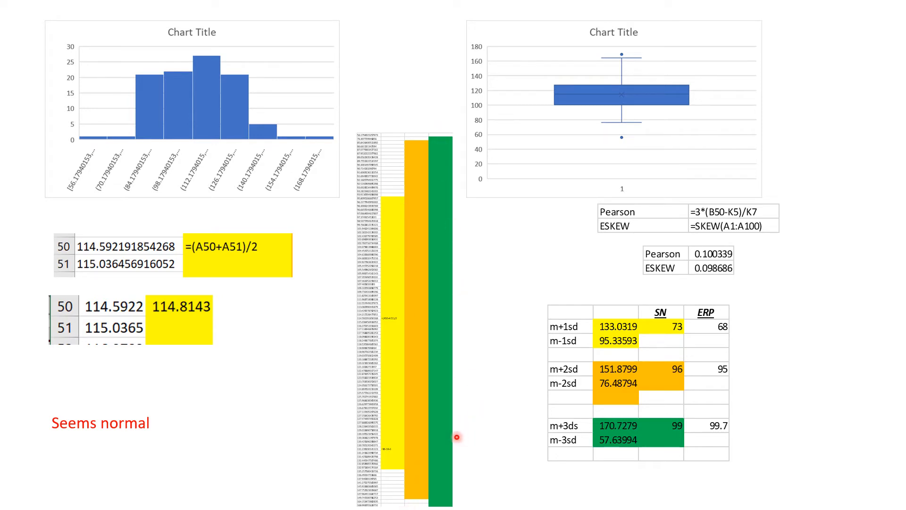
mouse_move(735, 311)
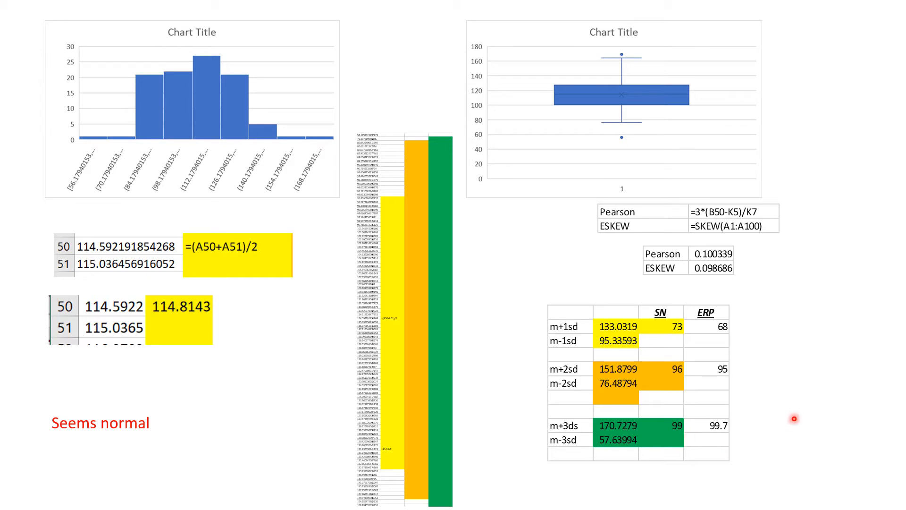
mouse_move(755, 427)
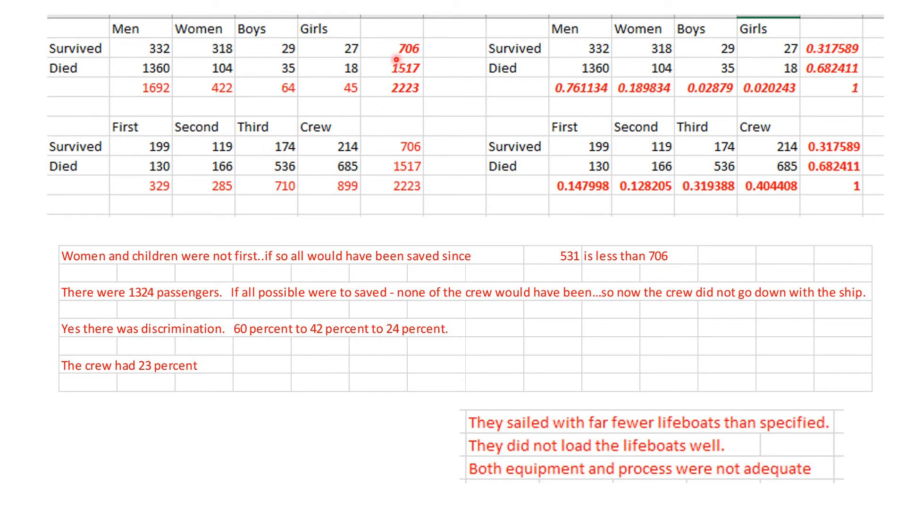
mouse_move(271, 199)
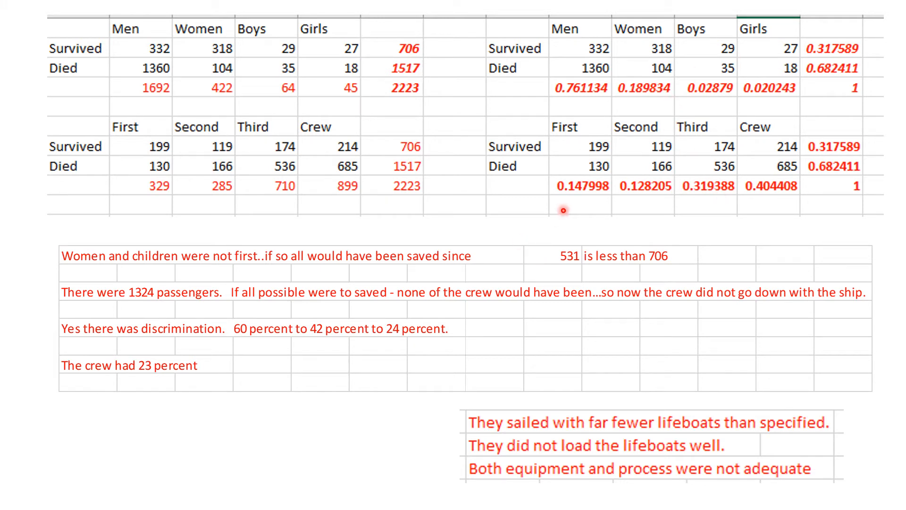
mouse_move(504, 340)
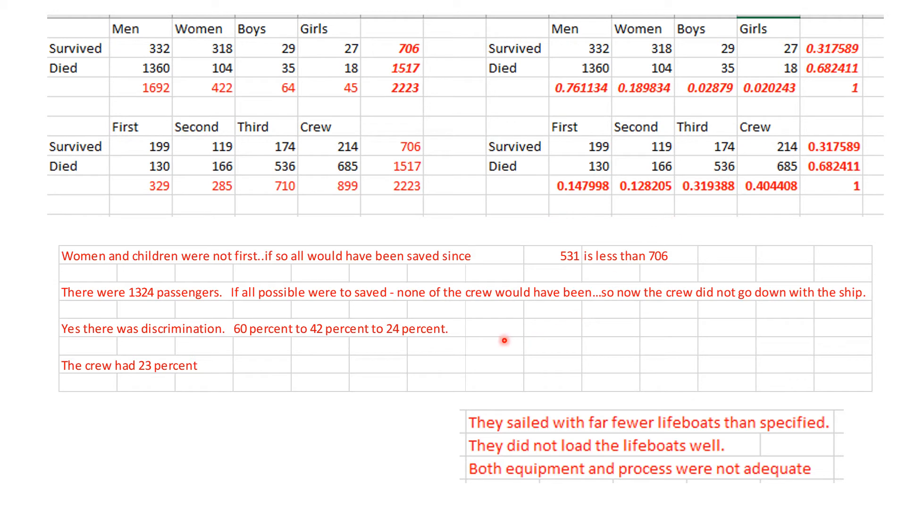
mouse_move(397, 73)
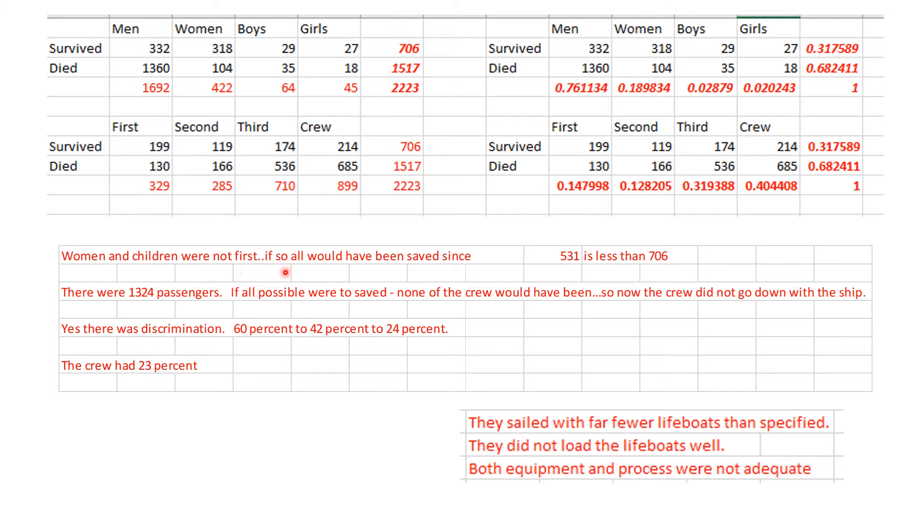
mouse_move(504, 277)
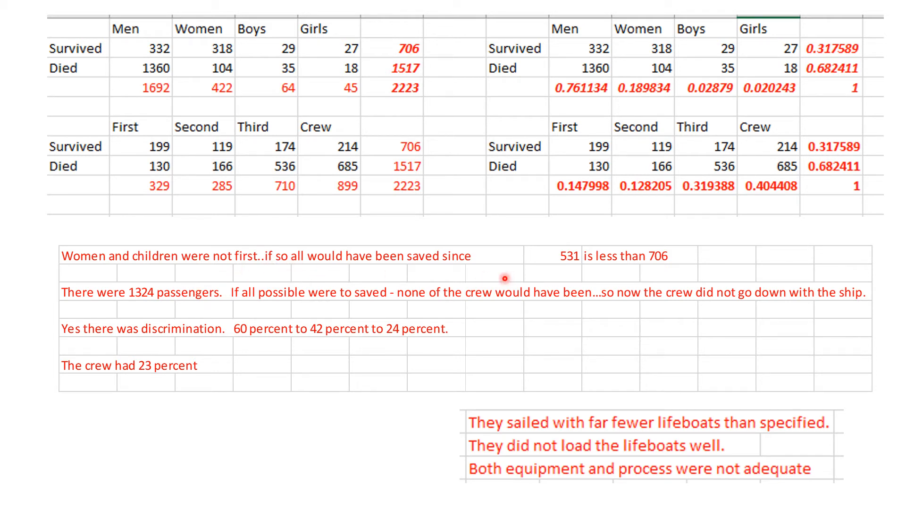
mouse_move(469, 275)
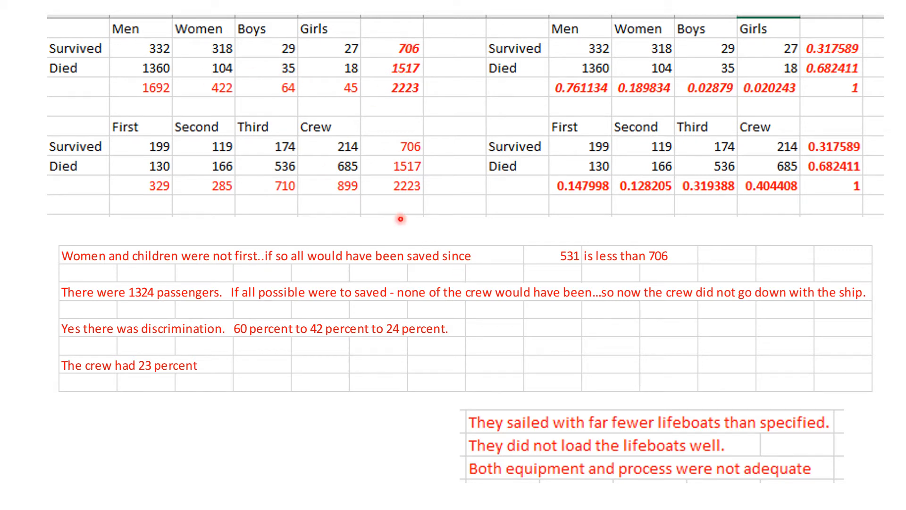
mouse_move(419, 295)
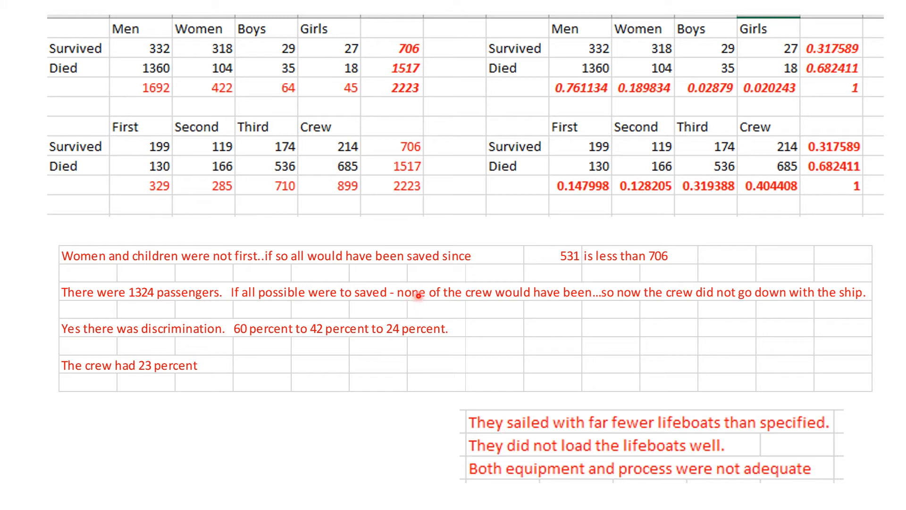
mouse_move(589, 277)
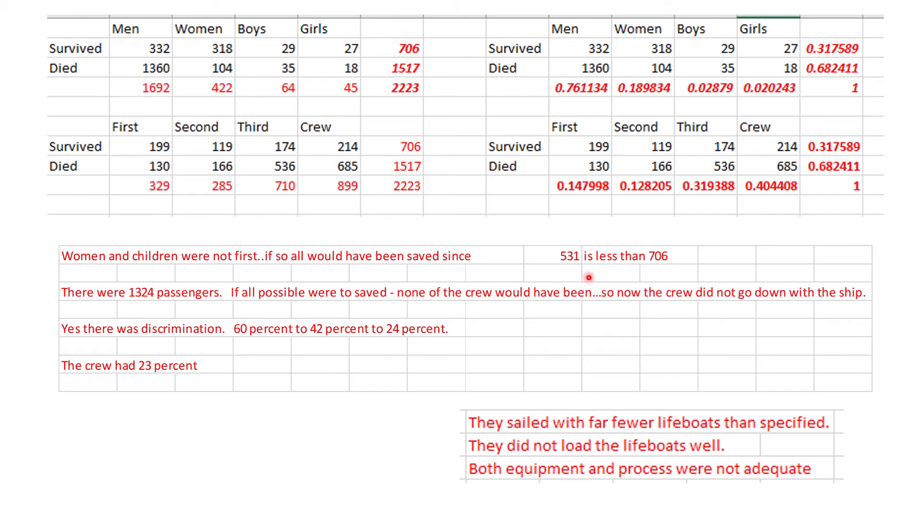
mouse_move(193, 291)
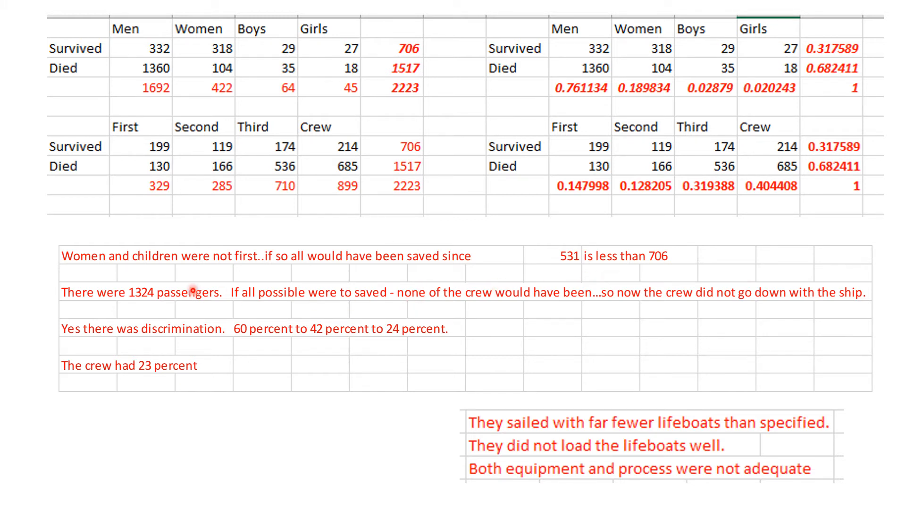
mouse_move(227, 279)
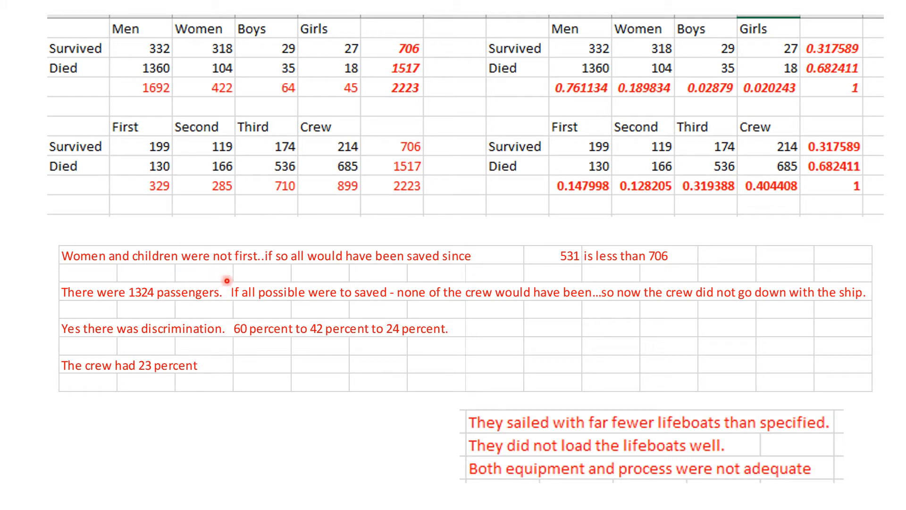
mouse_move(156, 315)
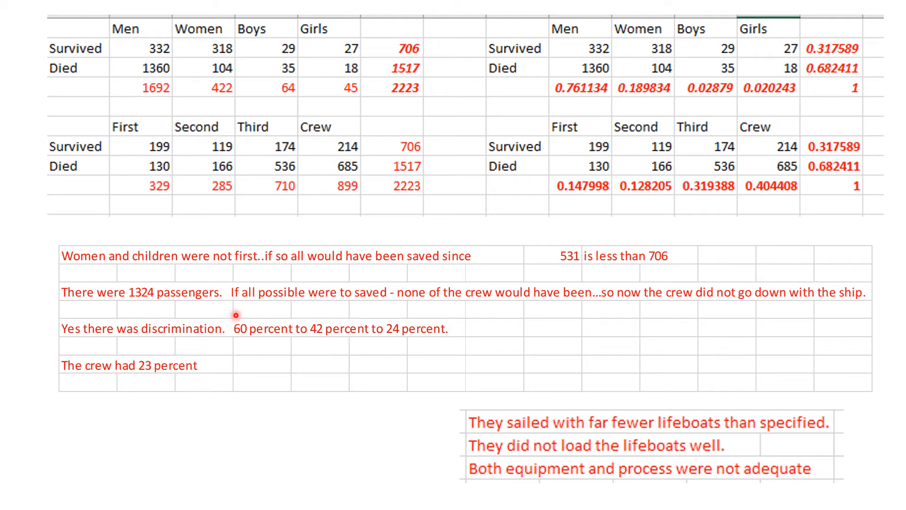
mouse_move(387, 303)
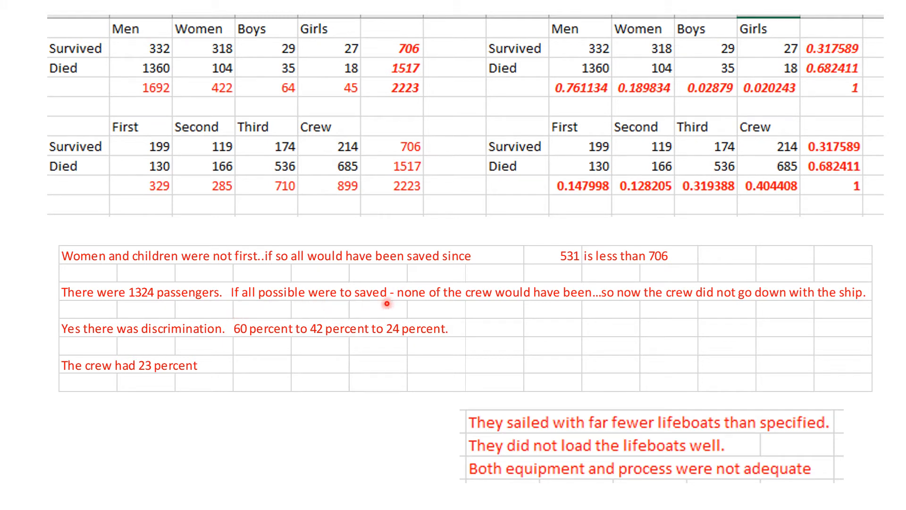
mouse_move(399, 310)
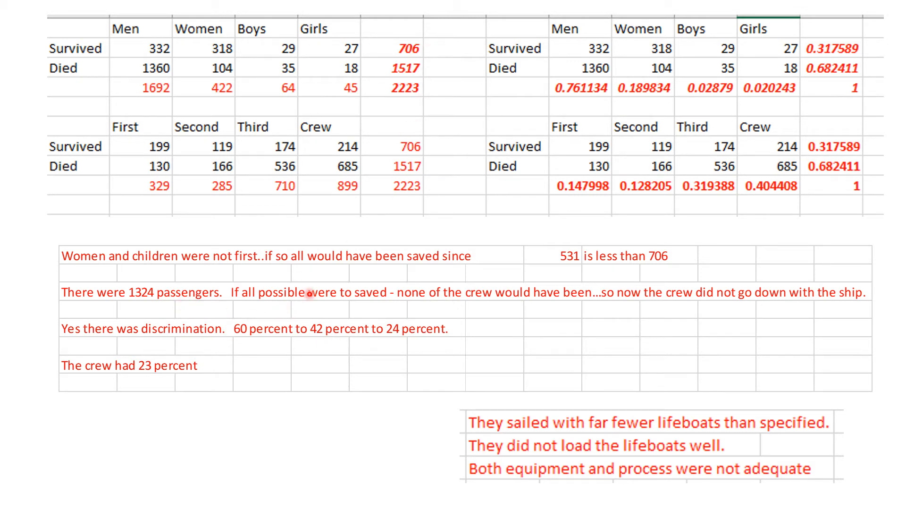
mouse_move(397, 279)
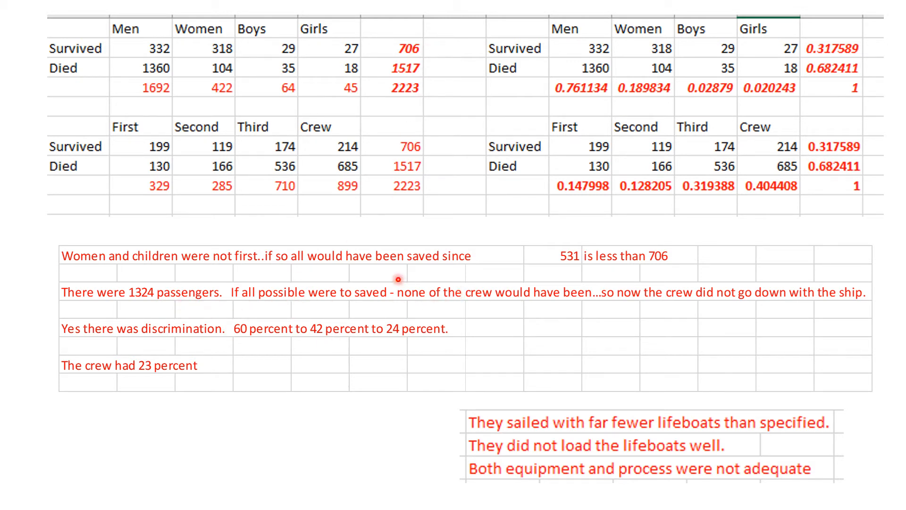
mouse_move(606, 342)
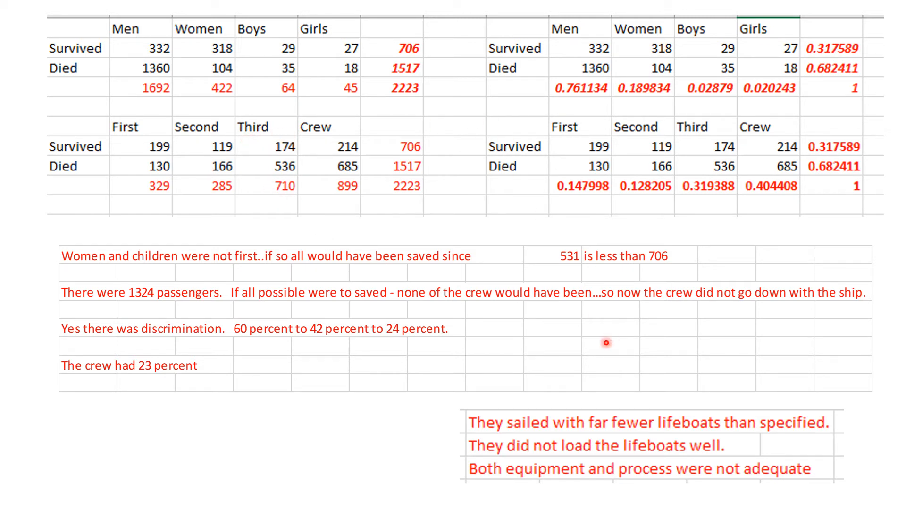
mouse_move(596, 304)
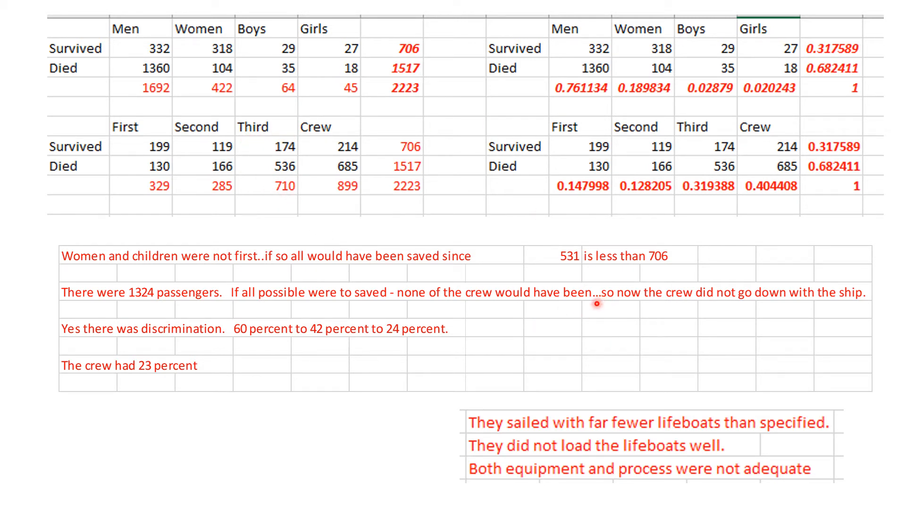
mouse_move(747, 327)
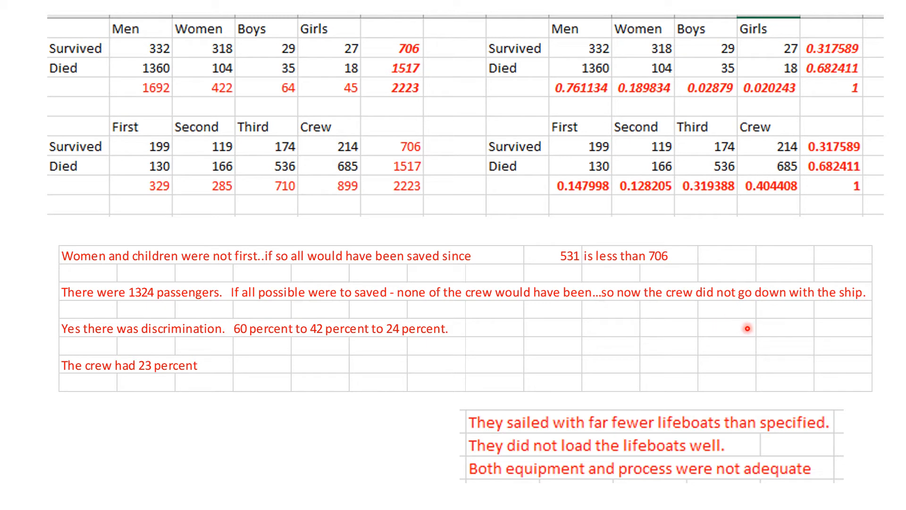
mouse_move(632, 318)
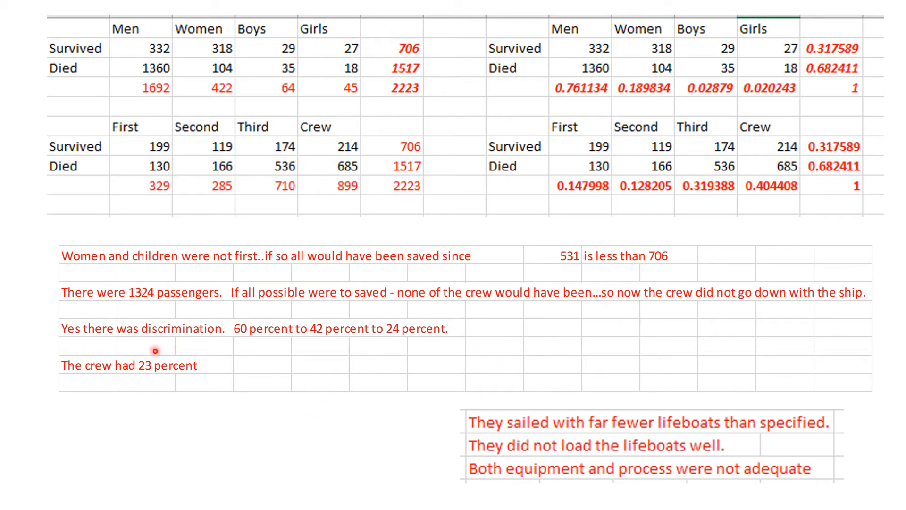
mouse_move(264, 345)
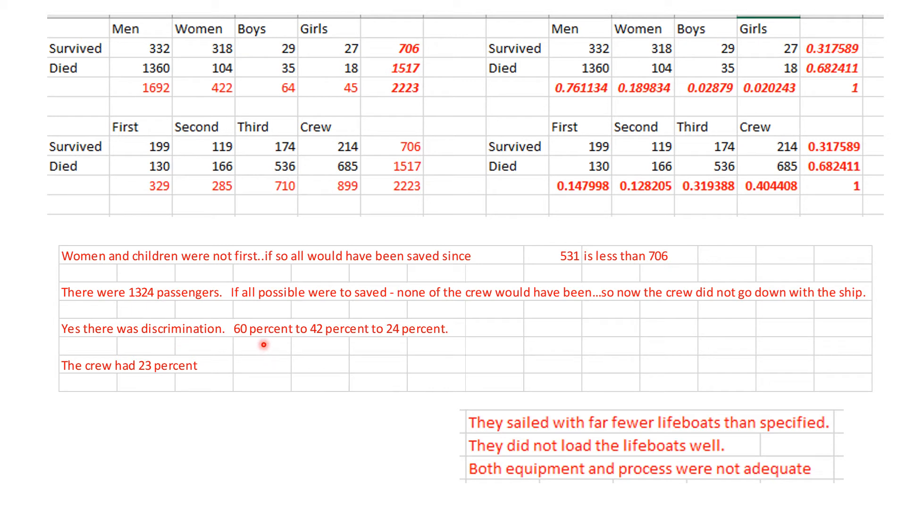
mouse_move(334, 348)
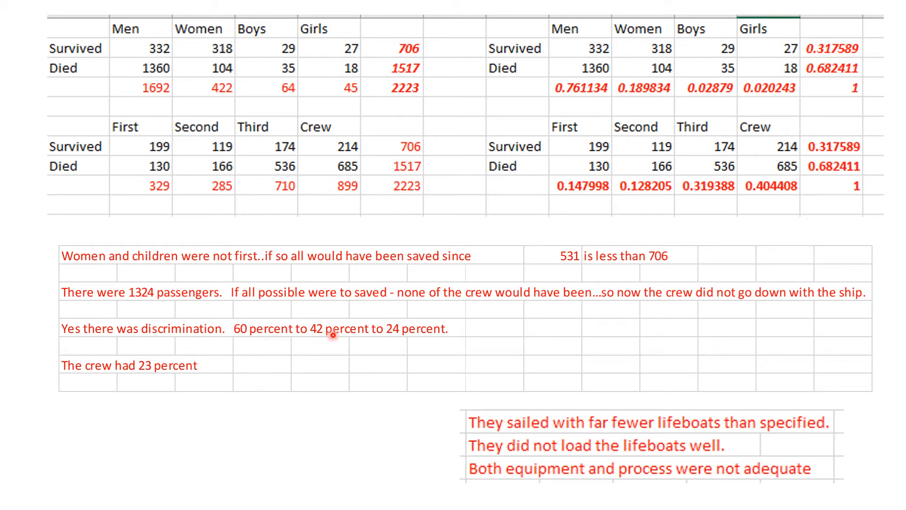
mouse_move(418, 342)
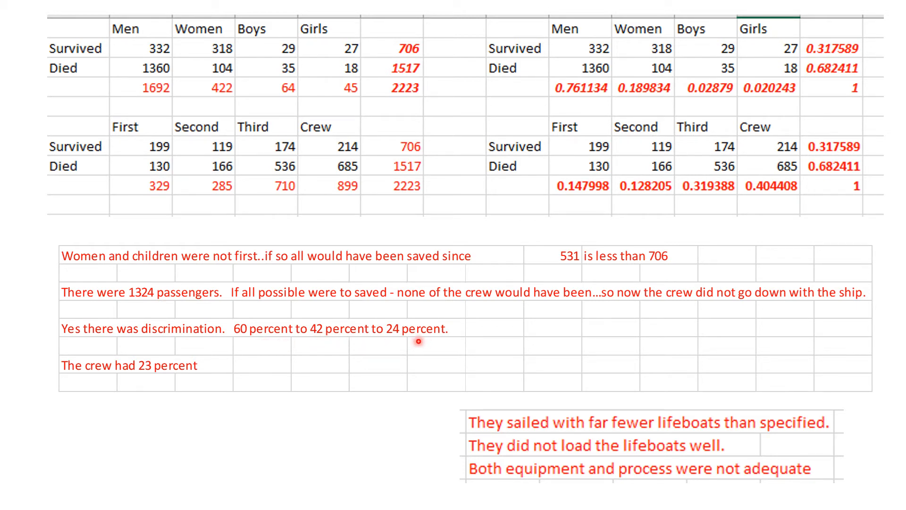
mouse_move(161, 395)
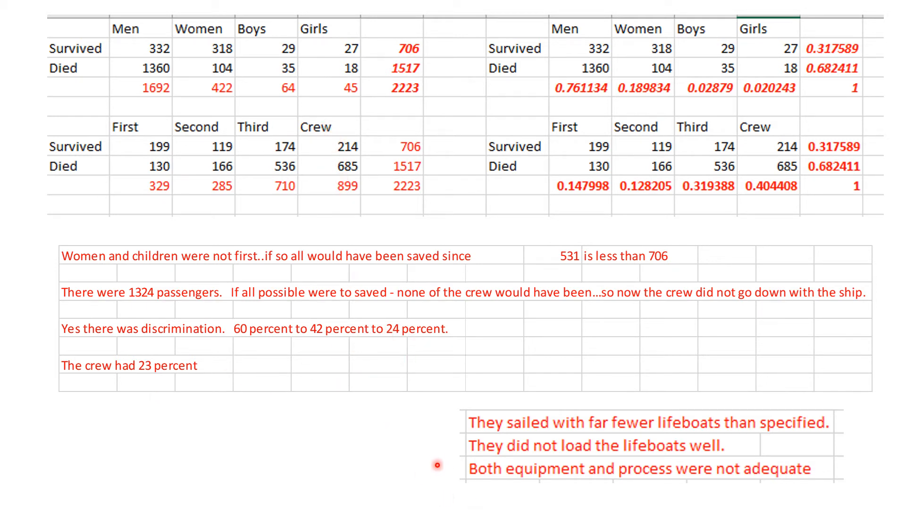
mouse_move(412, 429)
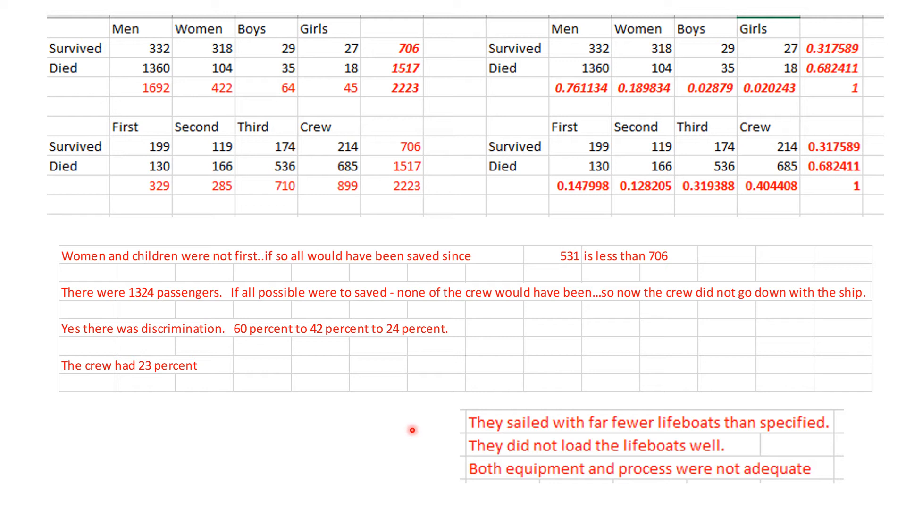
mouse_move(459, 423)
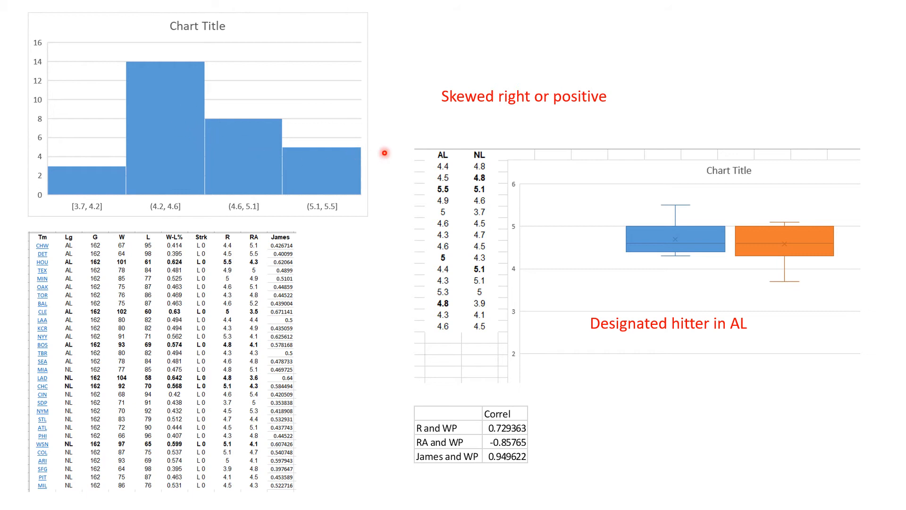
mouse_move(337, 139)
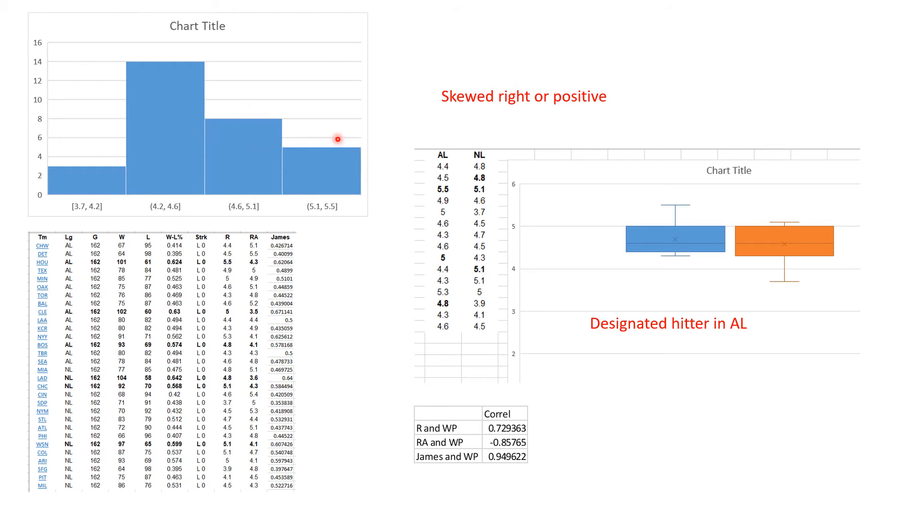
mouse_move(310, 139)
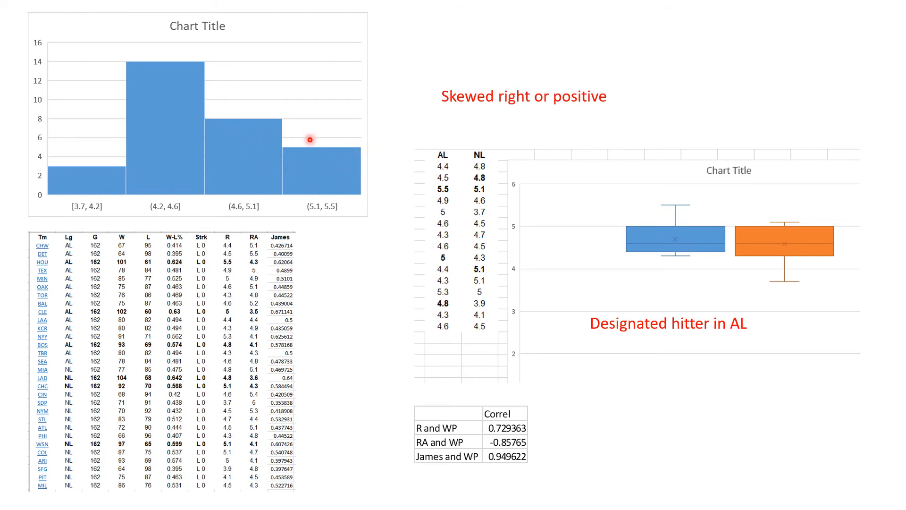
mouse_move(457, 131)
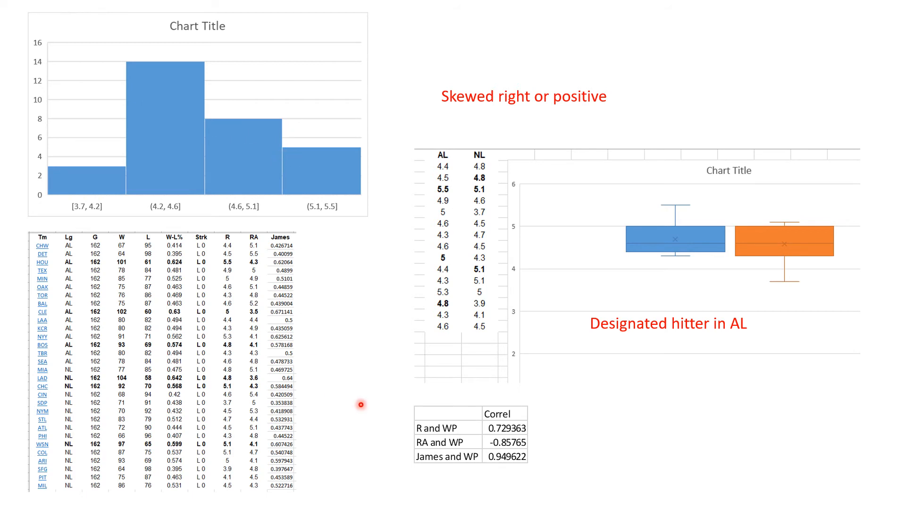
mouse_move(551, 369)
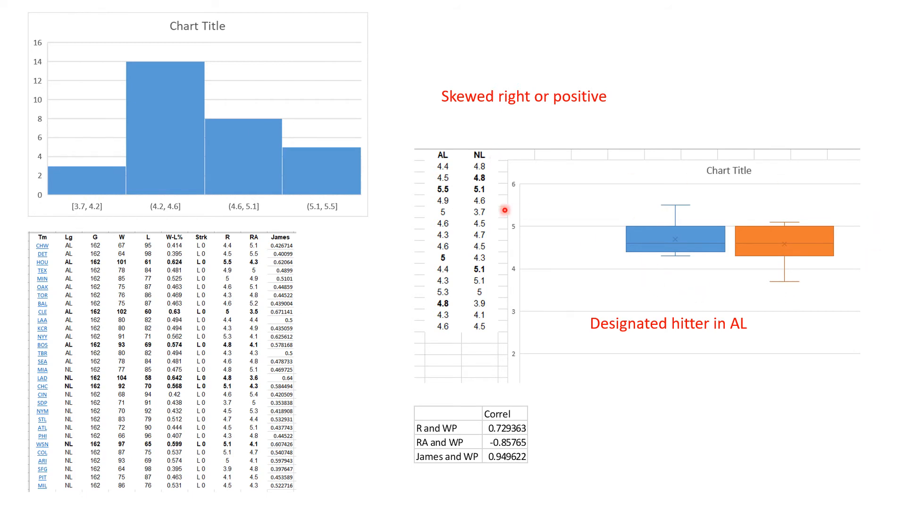
mouse_move(678, 267)
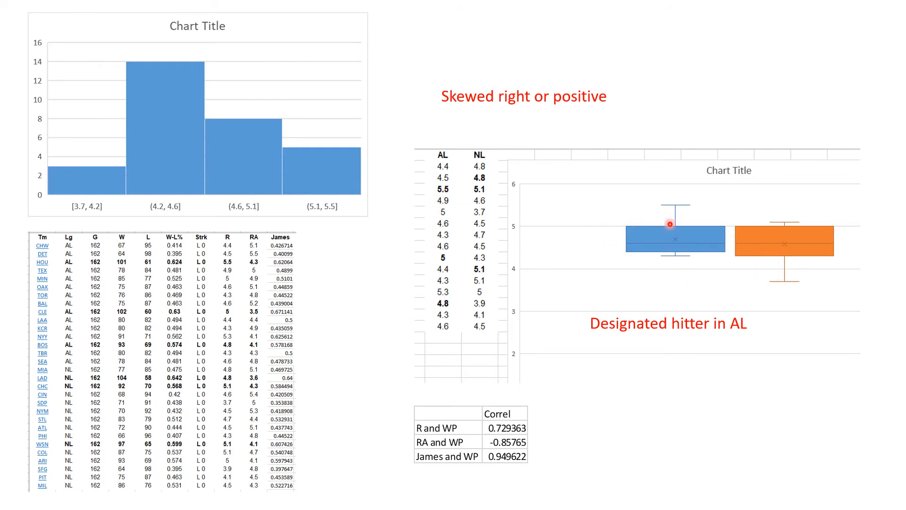
mouse_move(679, 246)
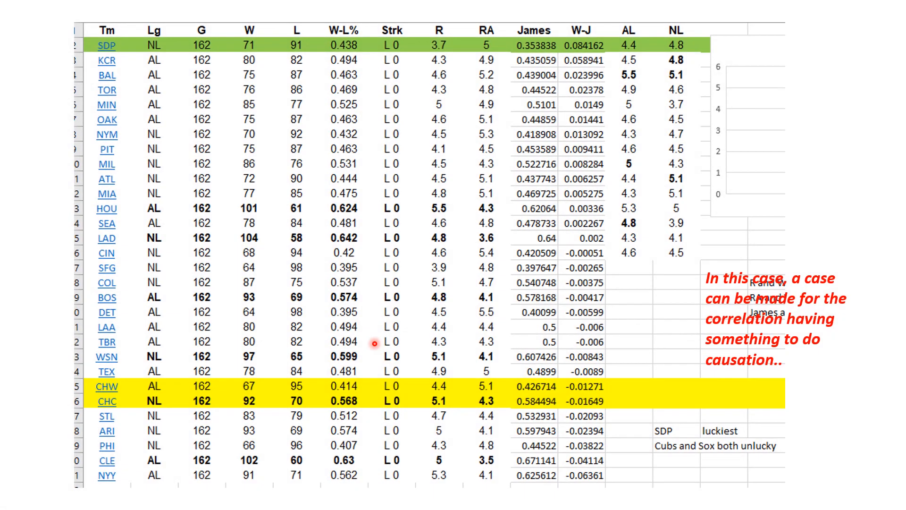
mouse_move(633, 416)
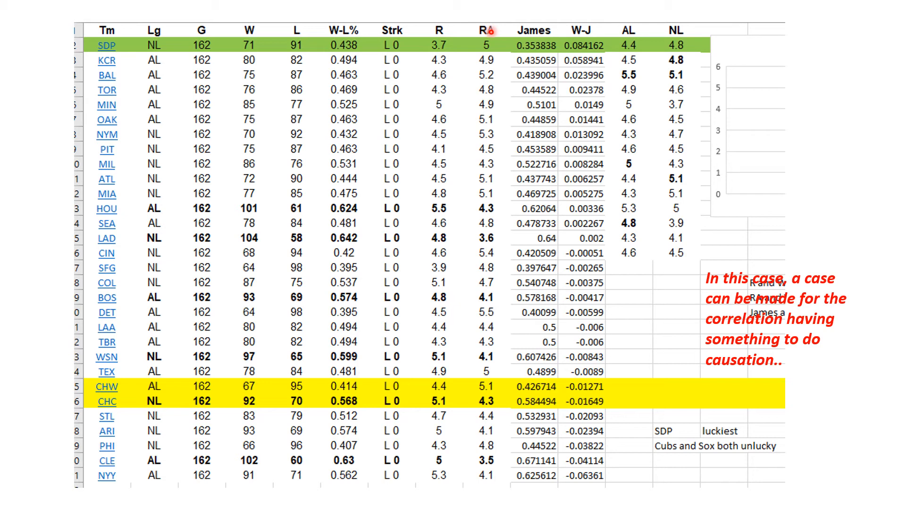
mouse_move(534, 82)
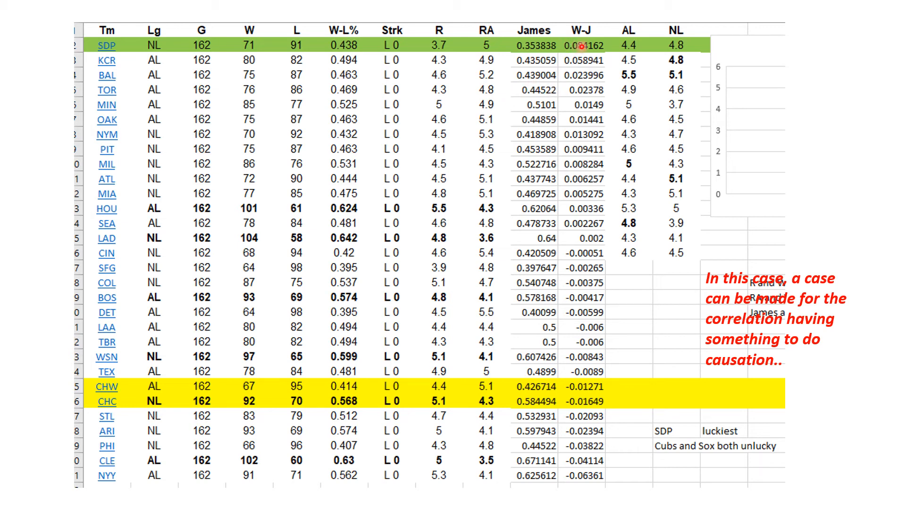
mouse_move(576, 52)
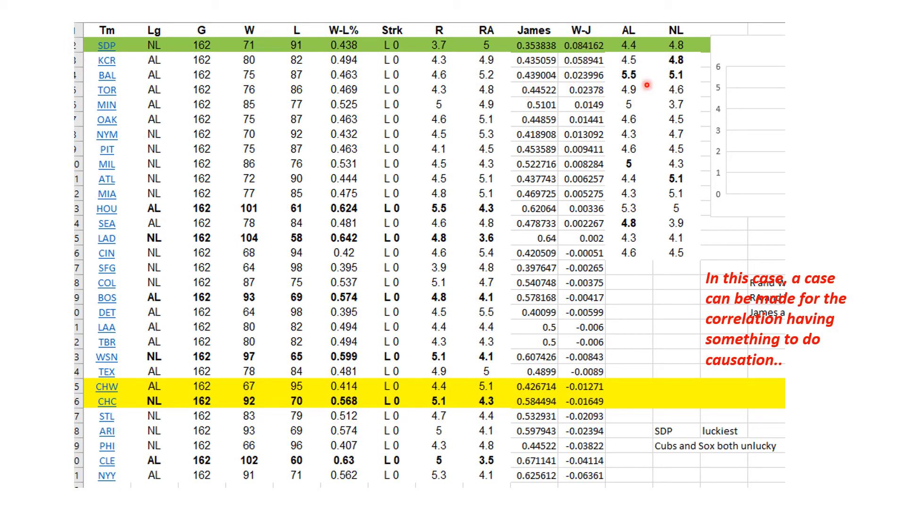
mouse_move(481, 71)
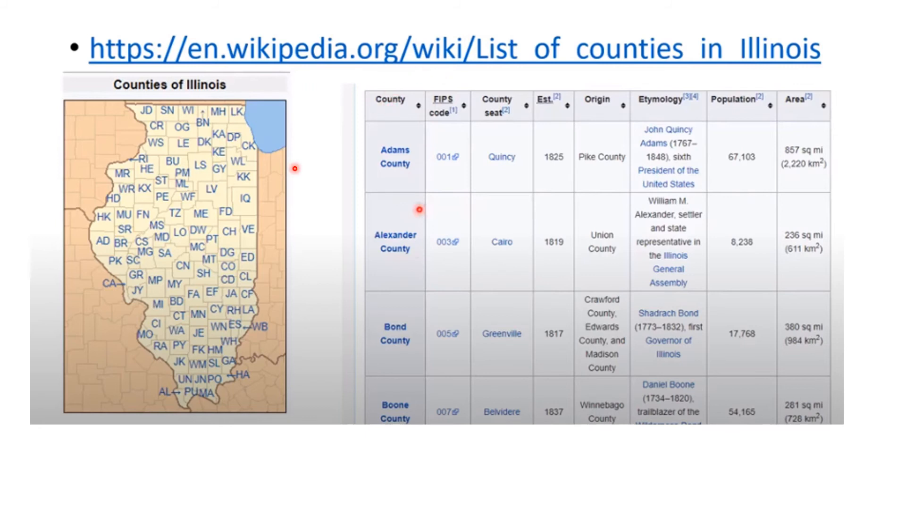
mouse_move(300, 220)
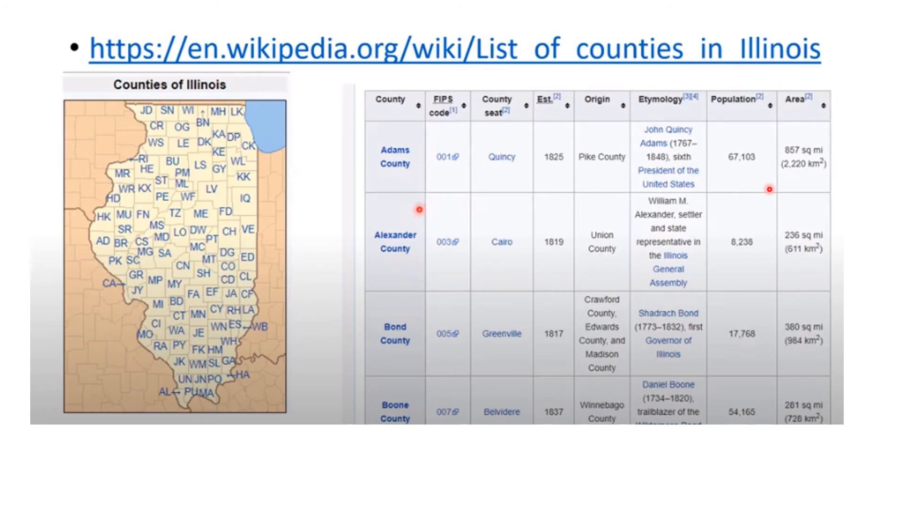
mouse_move(426, 180)
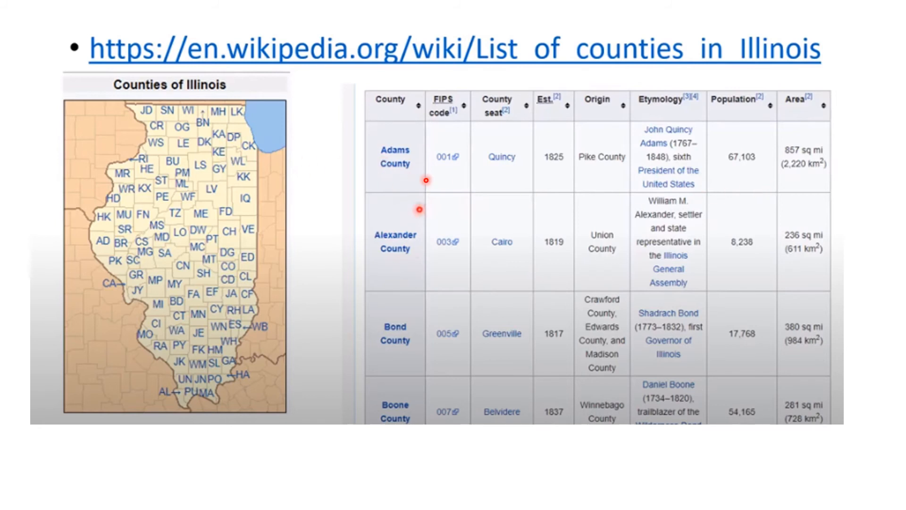
mouse_move(823, 167)
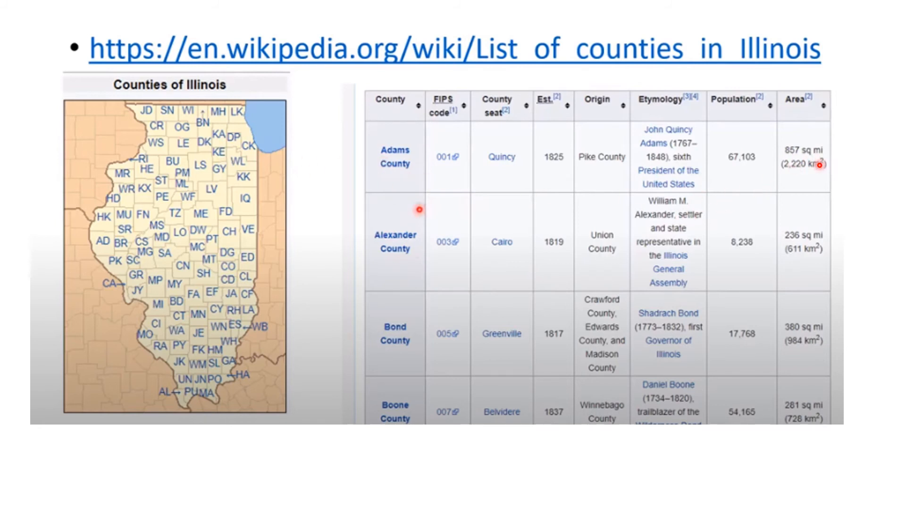
mouse_move(810, 189)
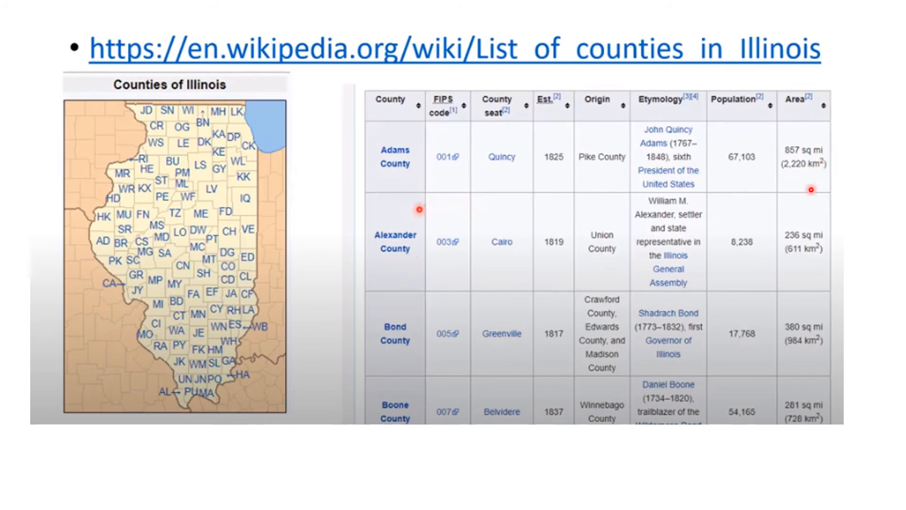
mouse_move(797, 179)
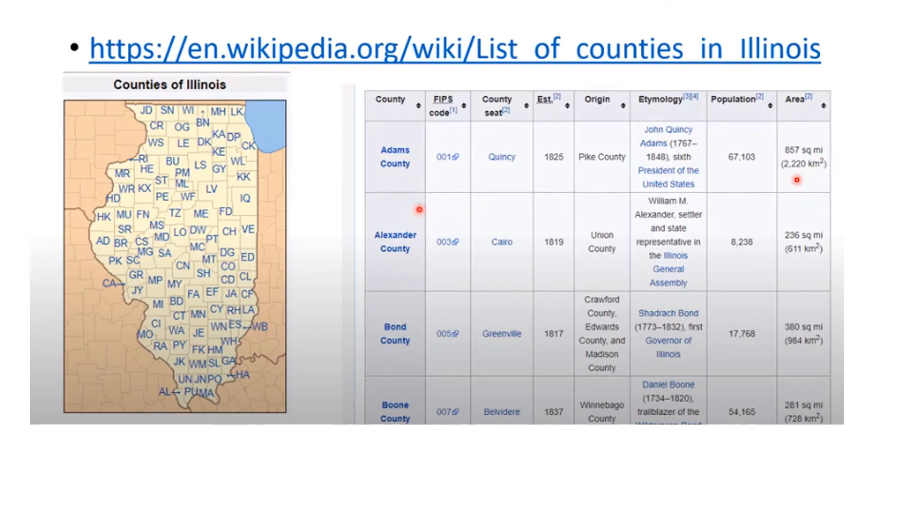
mouse_move(777, 192)
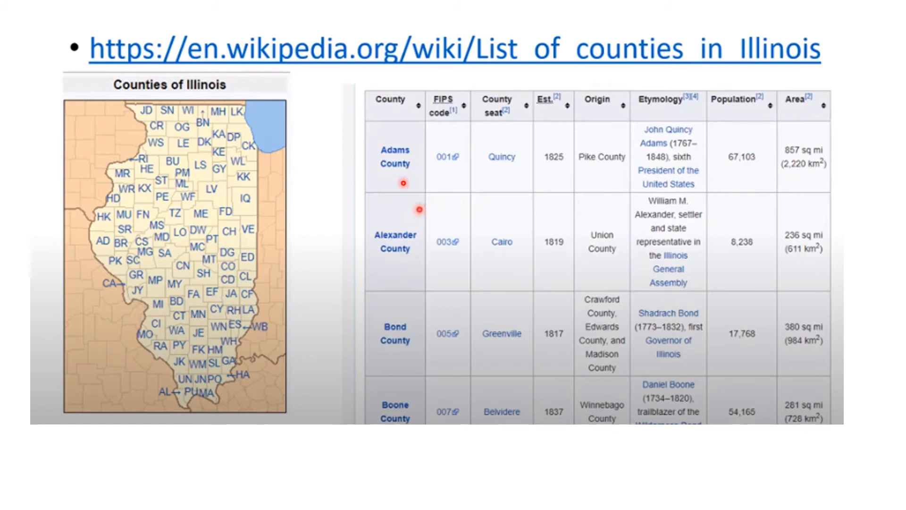
mouse_move(417, 412)
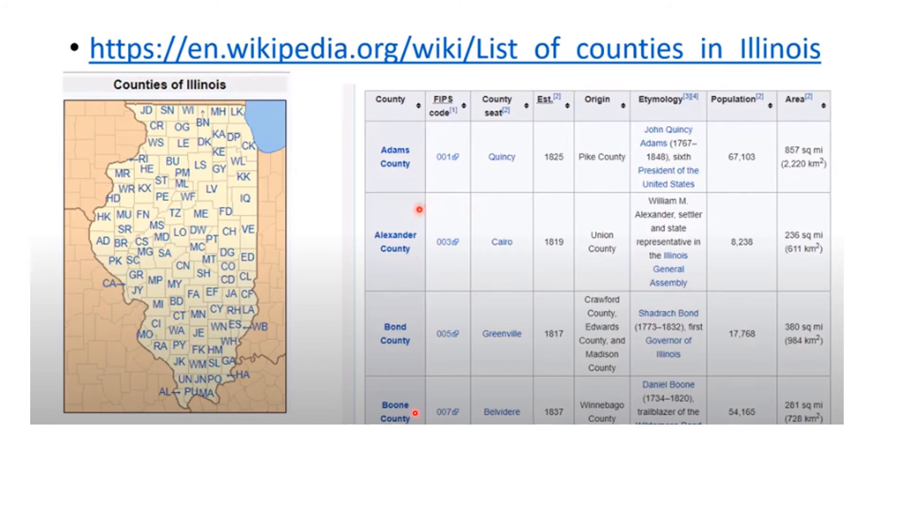
mouse_move(409, 437)
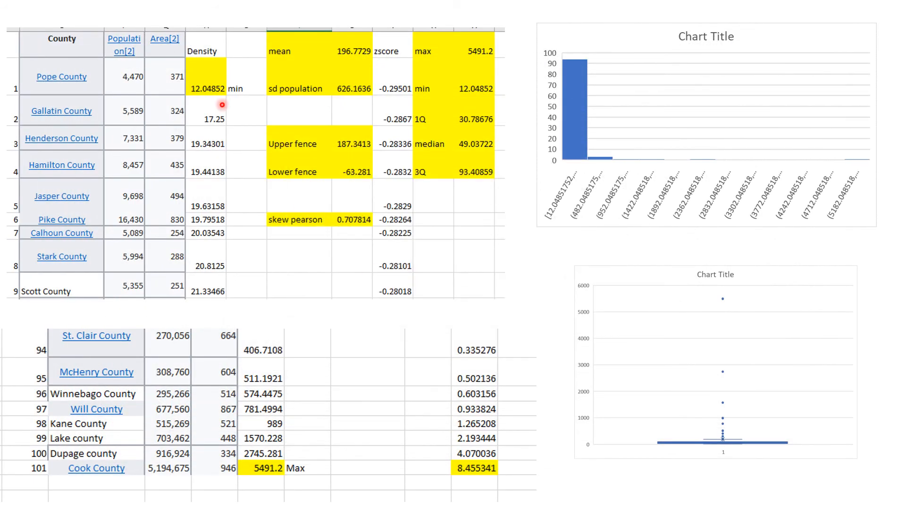
mouse_move(153, 152)
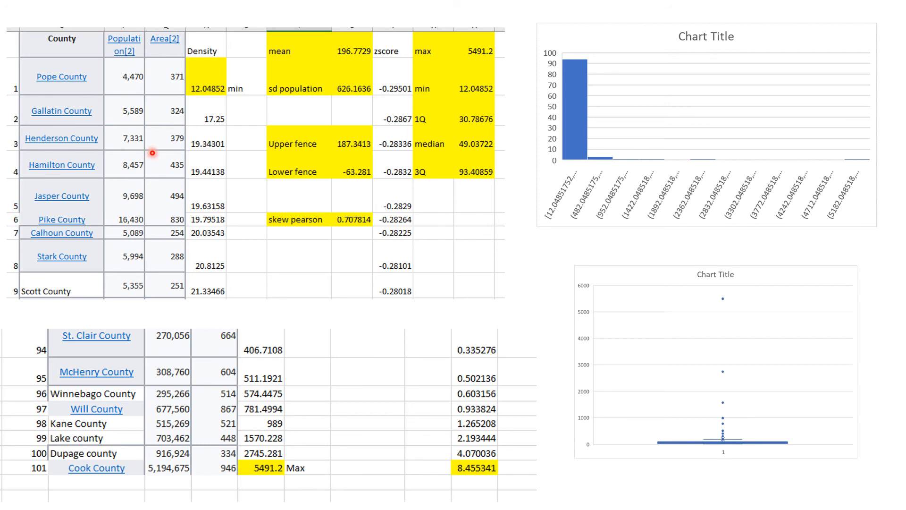
mouse_move(211, 100)
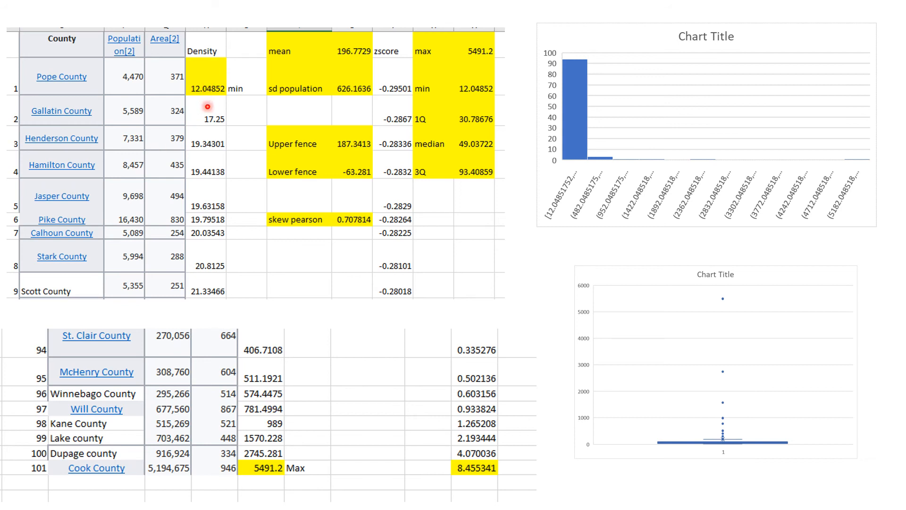
mouse_move(216, 55)
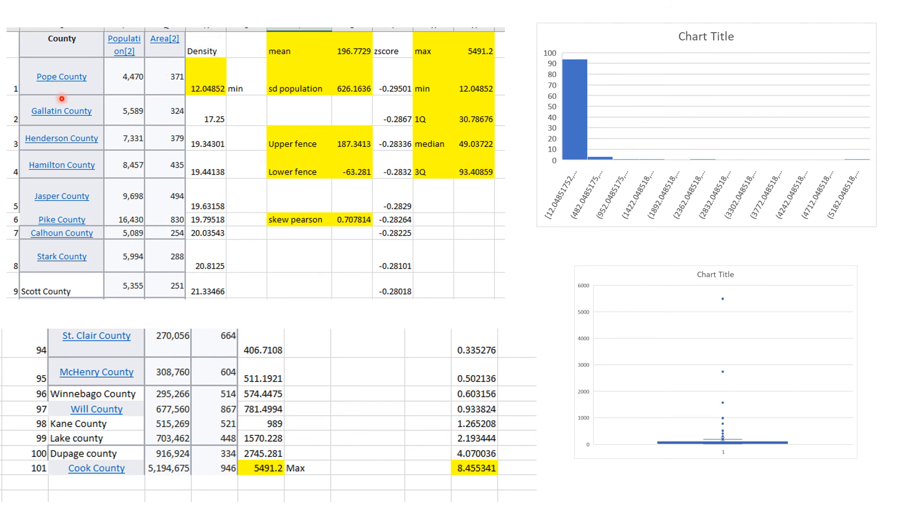
mouse_move(94, 236)
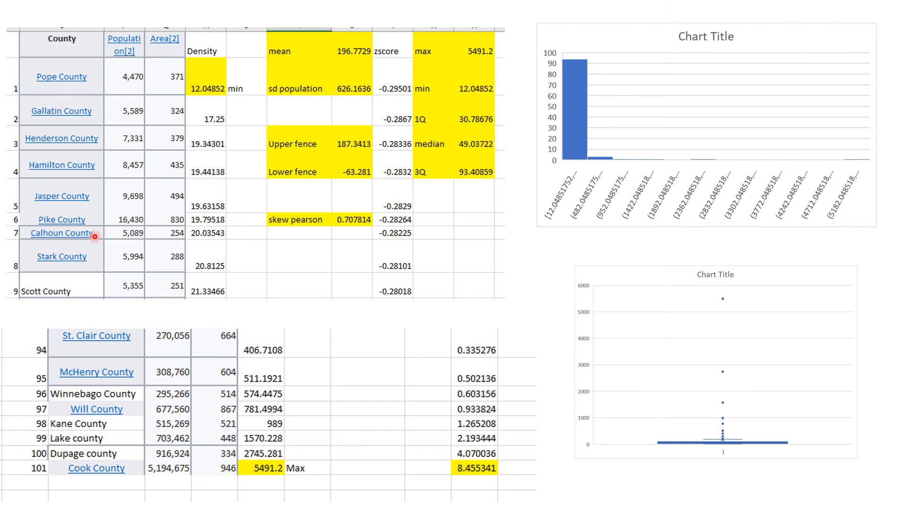
mouse_move(159, 497)
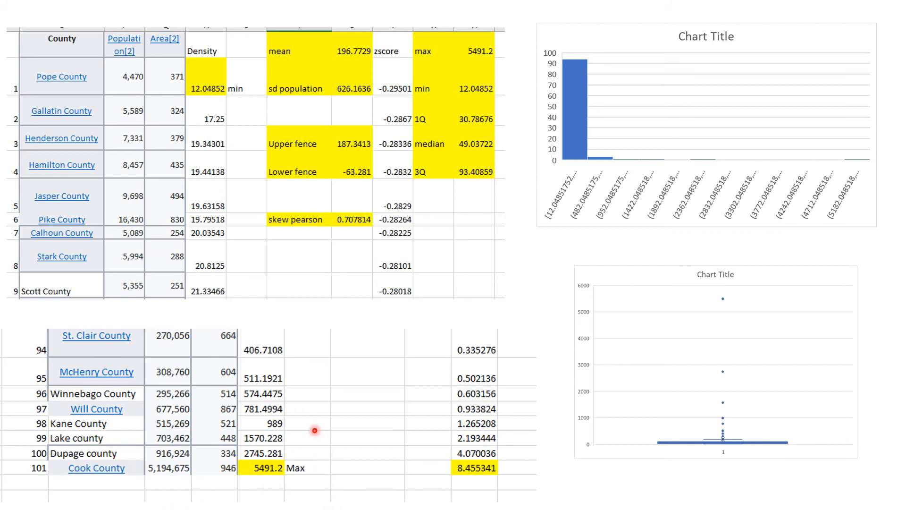
mouse_move(242, 221)
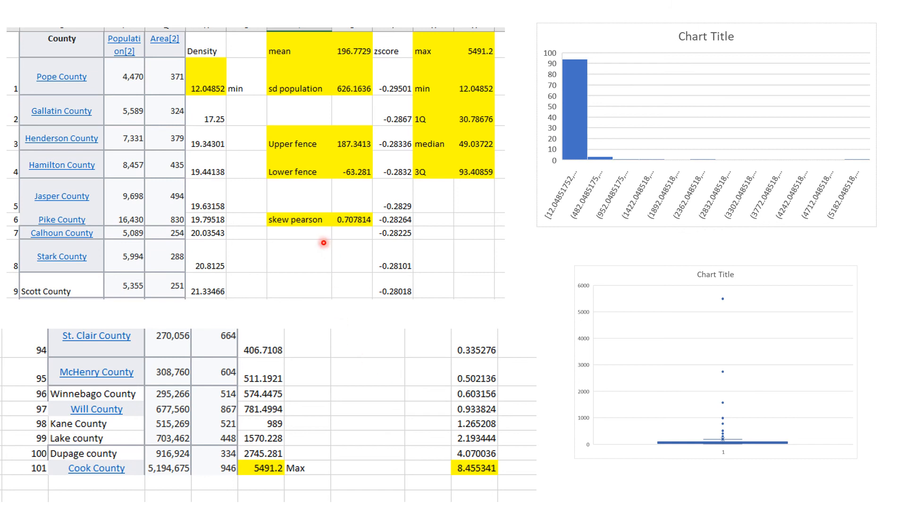
mouse_move(249, 95)
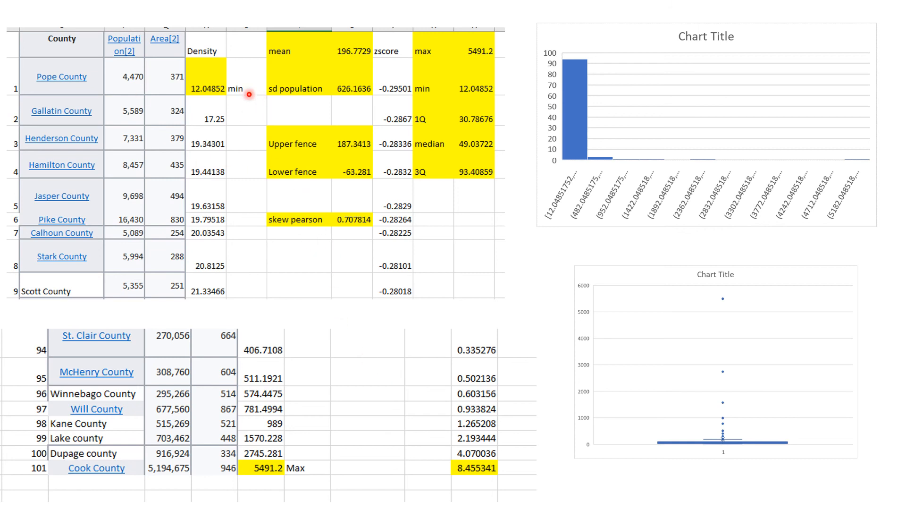
mouse_move(238, 76)
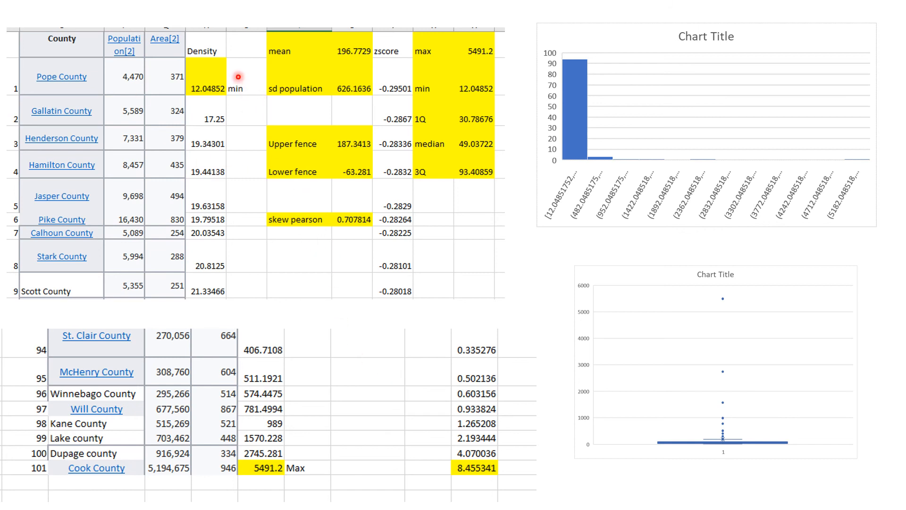
mouse_move(575, 192)
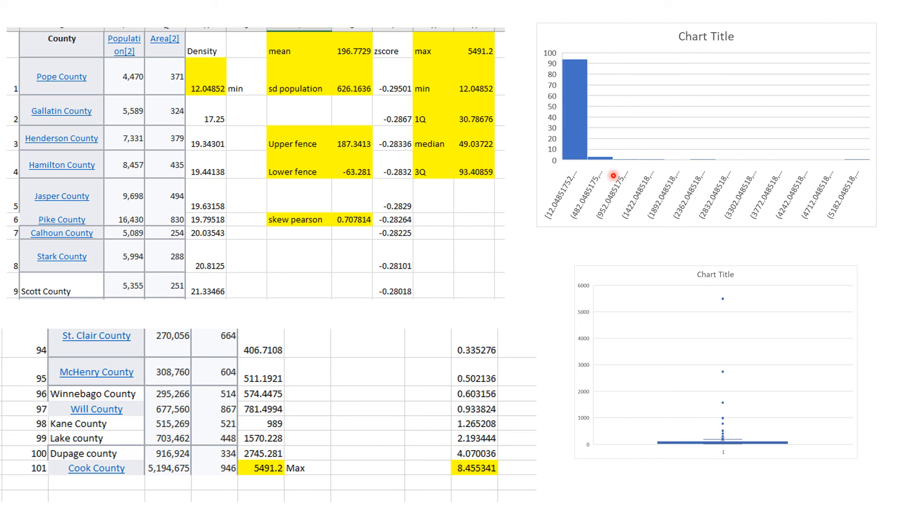
mouse_move(708, 484)
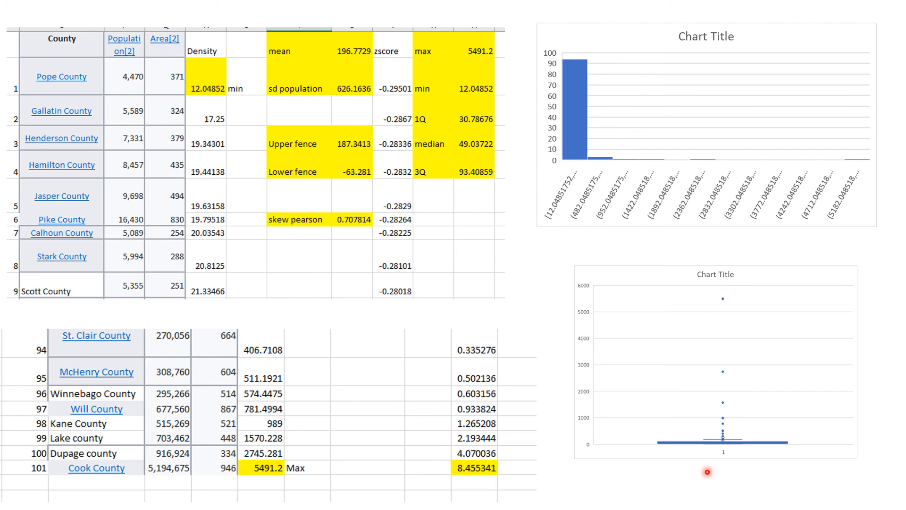
mouse_move(313, 68)
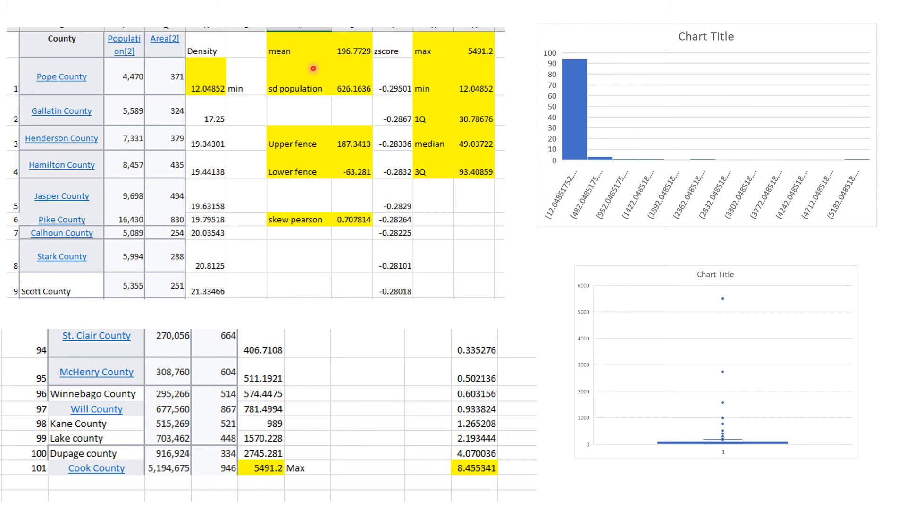
mouse_move(321, 111)
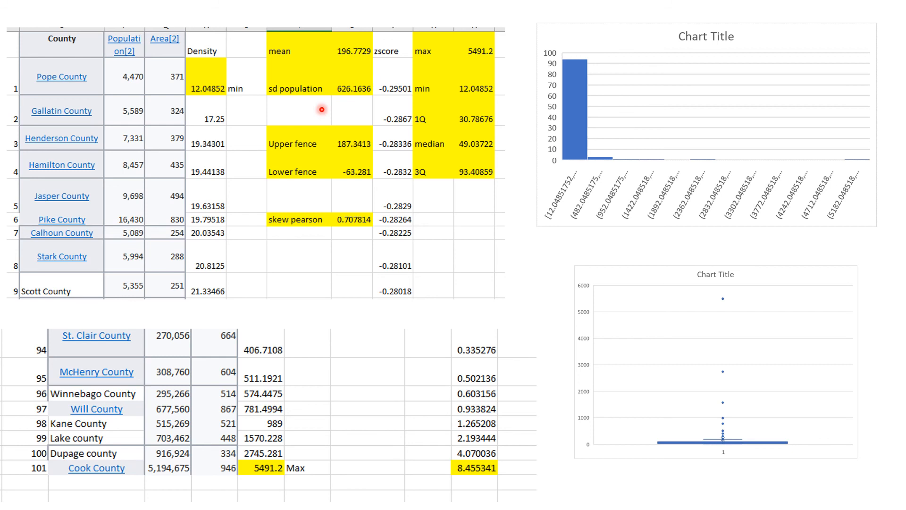
mouse_move(357, 98)
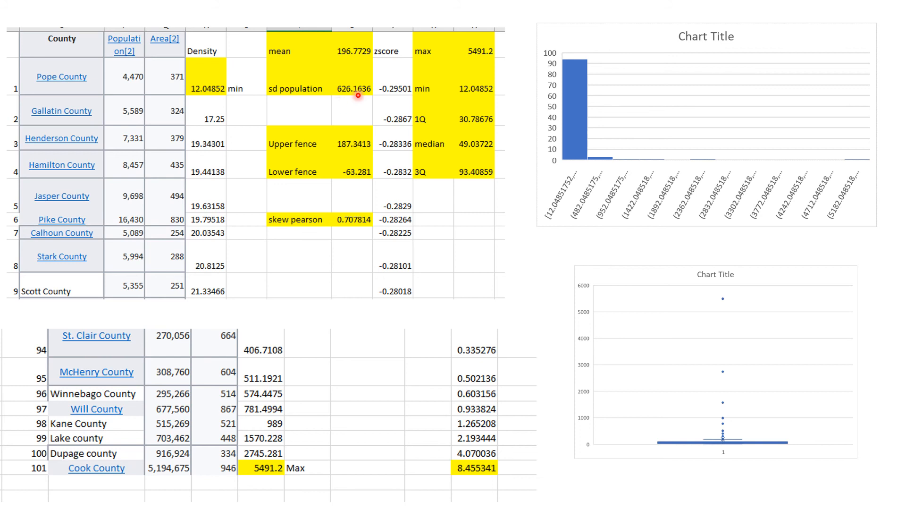
mouse_move(489, 126)
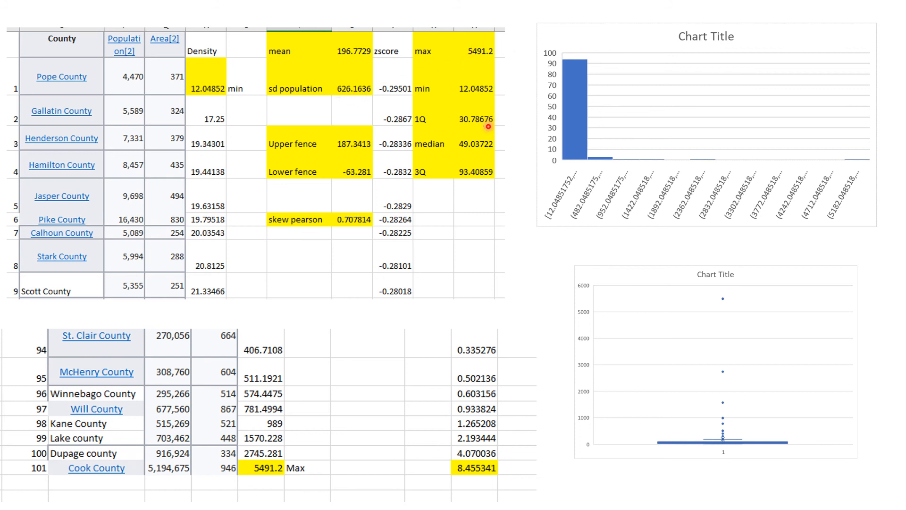
mouse_move(204, 93)
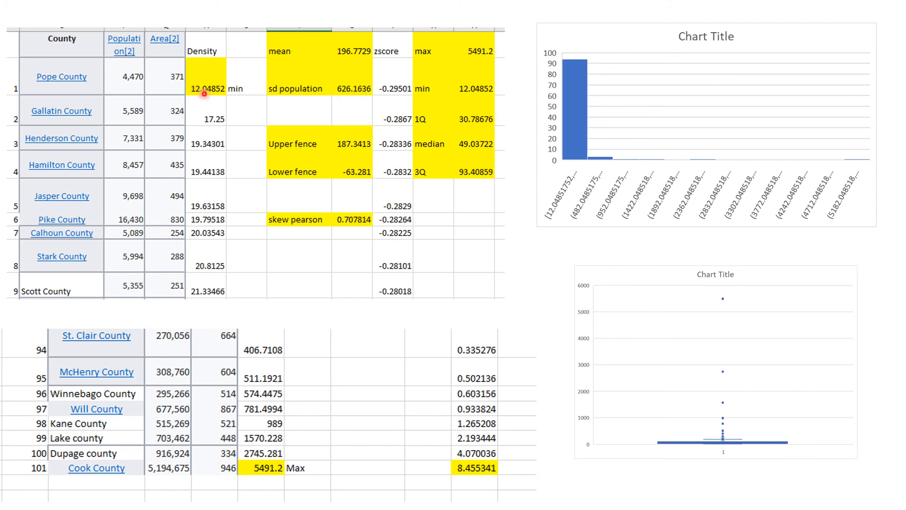
mouse_move(398, 104)
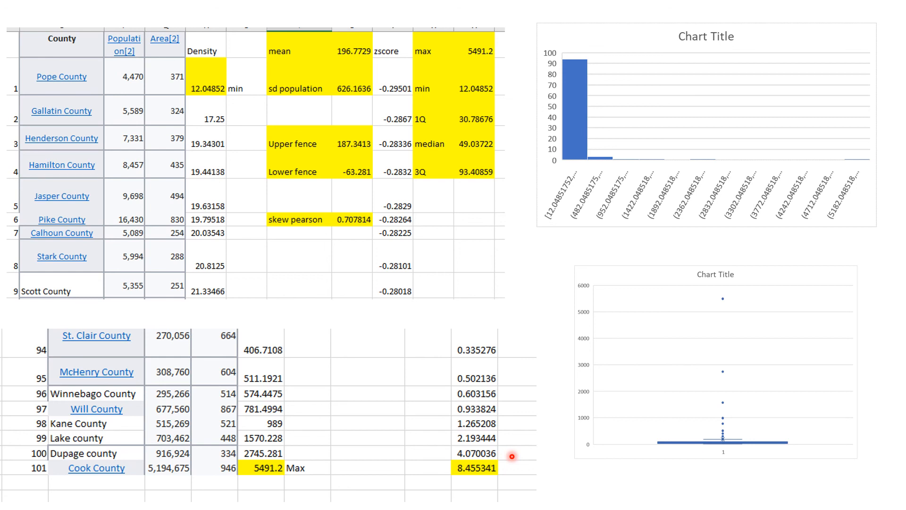
mouse_move(529, 492)
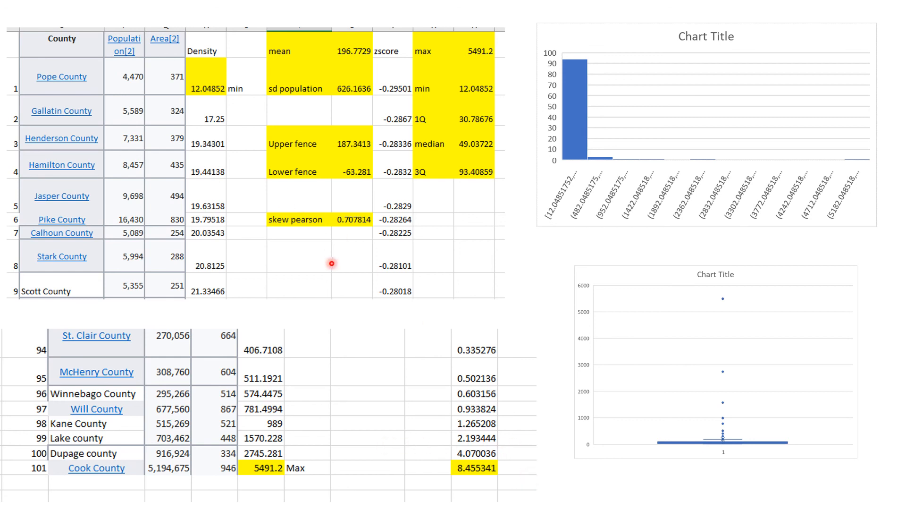
mouse_move(503, 325)
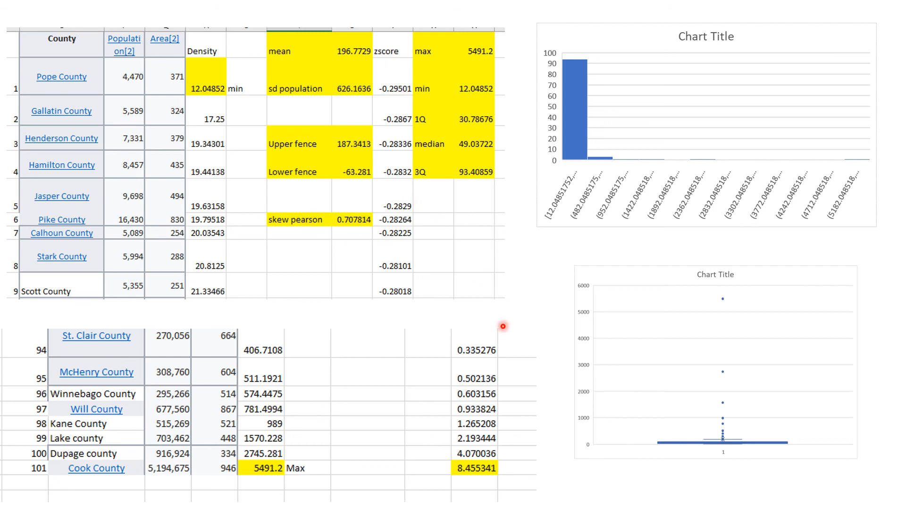
mouse_move(354, 188)
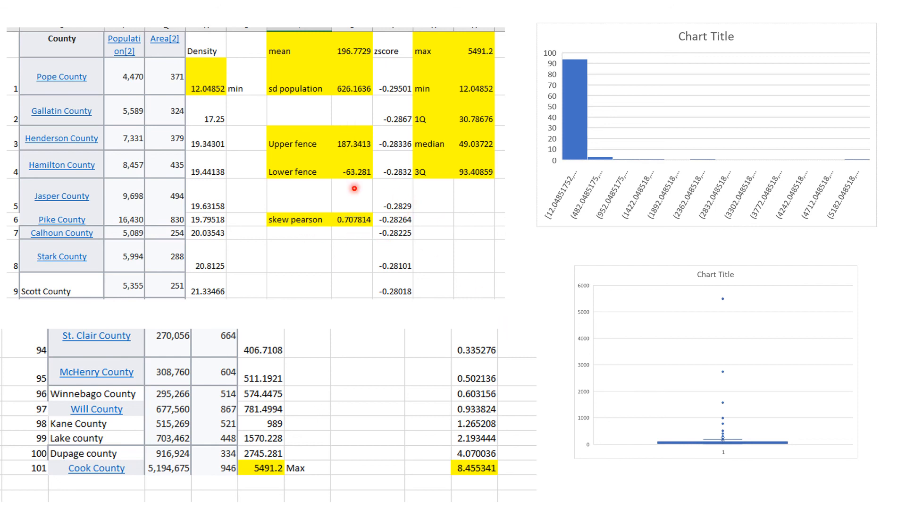